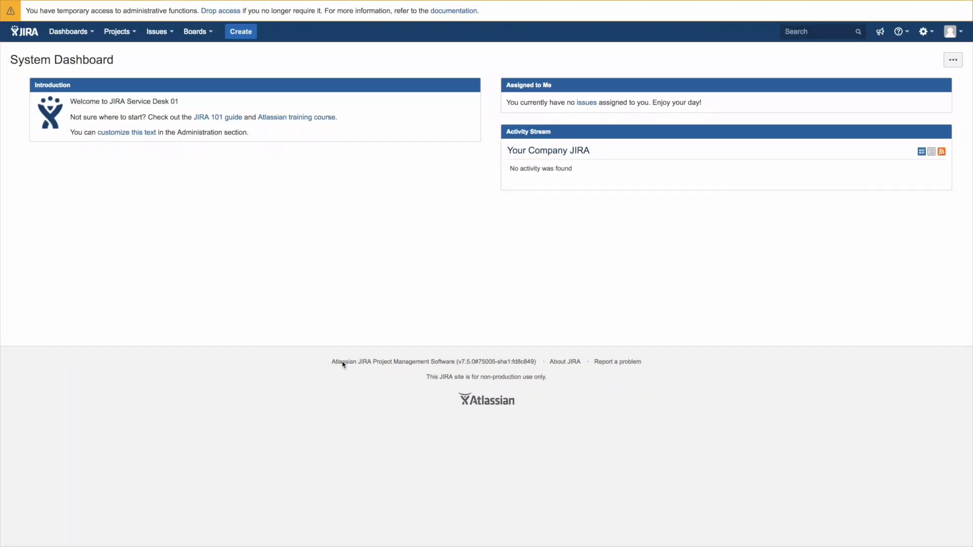
{"action": "mouse_move", "coordinate": [688, 122]}
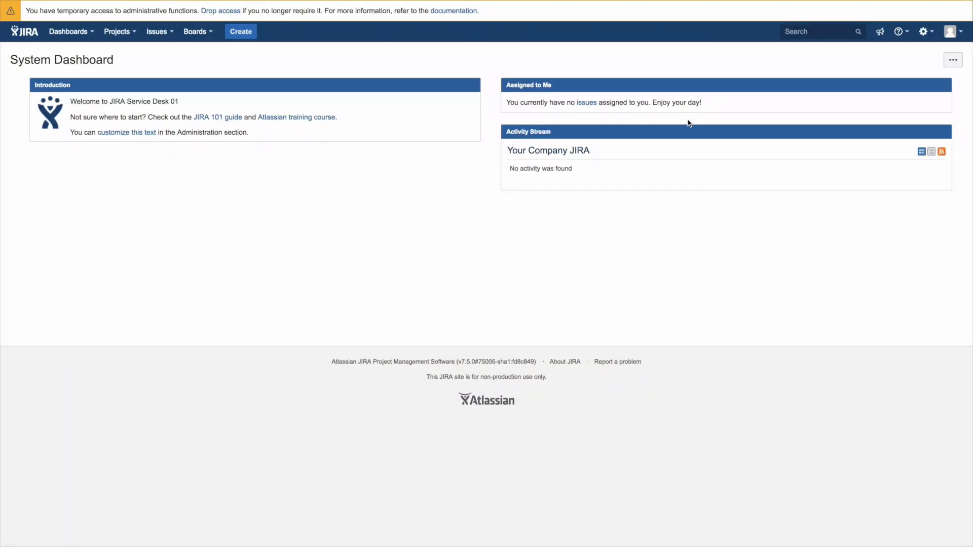
{"action": "mouse_move", "coordinate": [788, 89]}
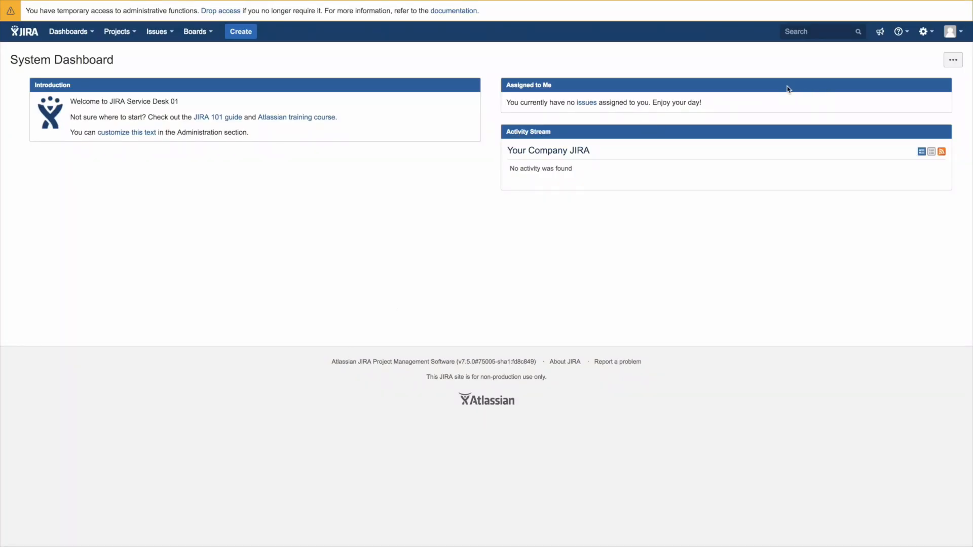
Step: Open Jira's Add-ons administration page from the gear menu
{"action": "left_click", "coordinate": [924, 30]}
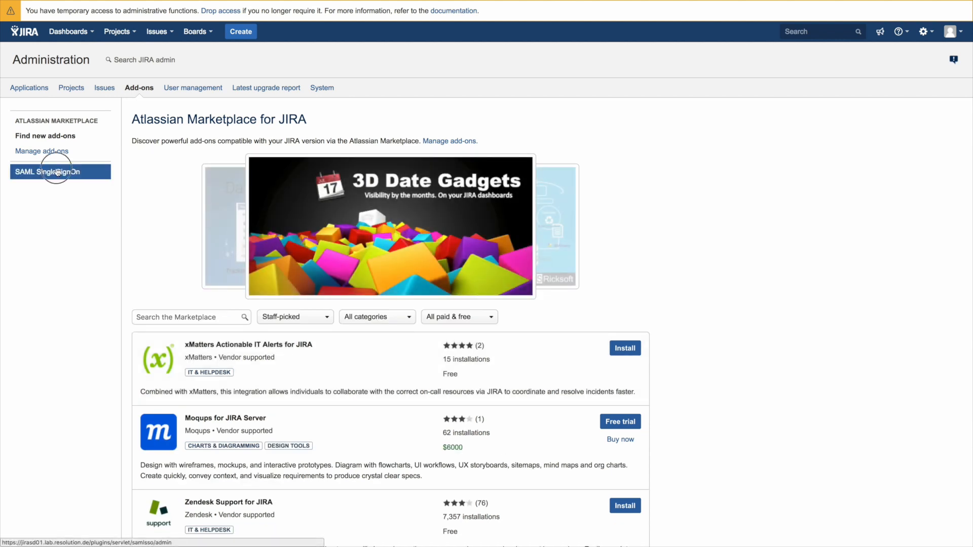
Step: Add a new OneLogin-type identity provider in SAML SingleSignOn and start typing its description
{"action": "left_click", "coordinate": [50, 172]}
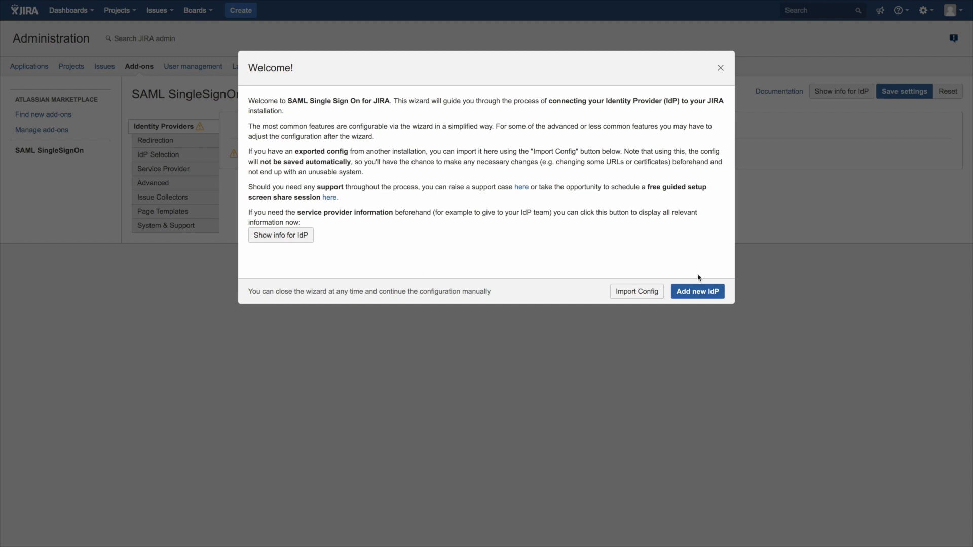
{"action": "left_click", "coordinate": [696, 291]}
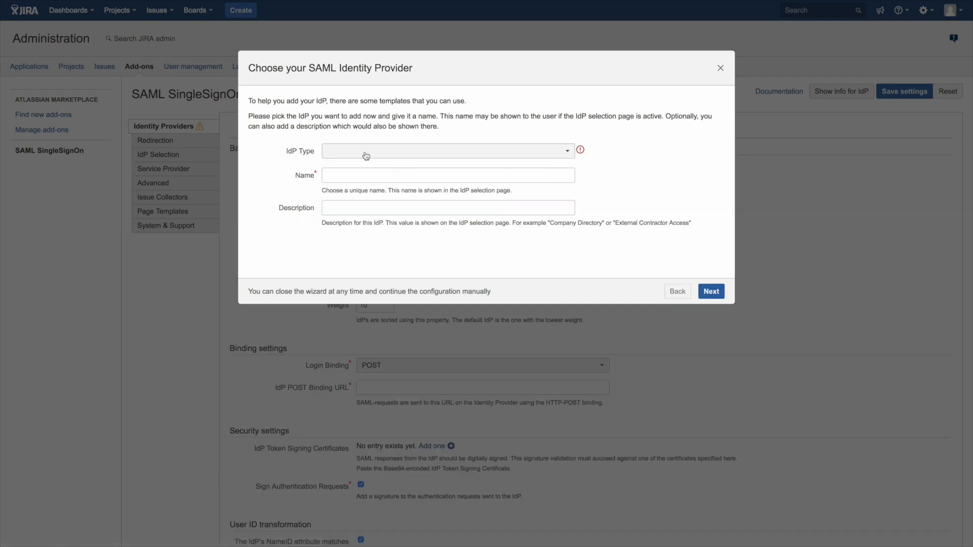
{"action": "left_click", "coordinate": [445, 151]}
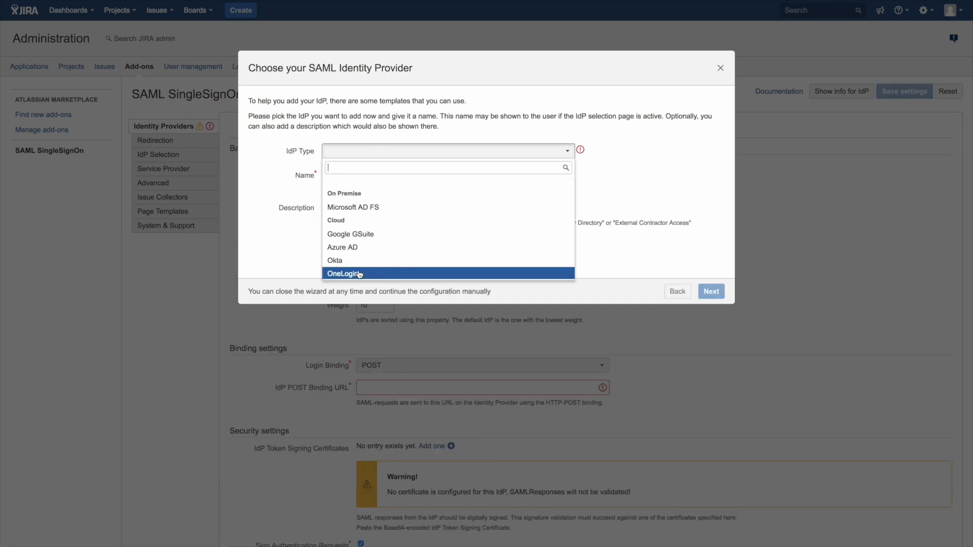
{"action": "left_click", "coordinate": [342, 274]}
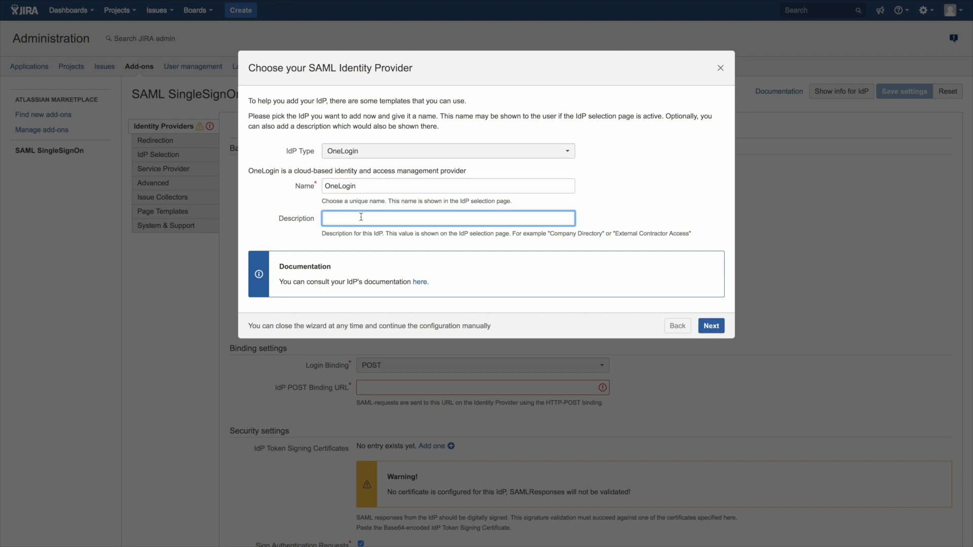
{"action": "type", "text": "OneLogin Demo Instan"}
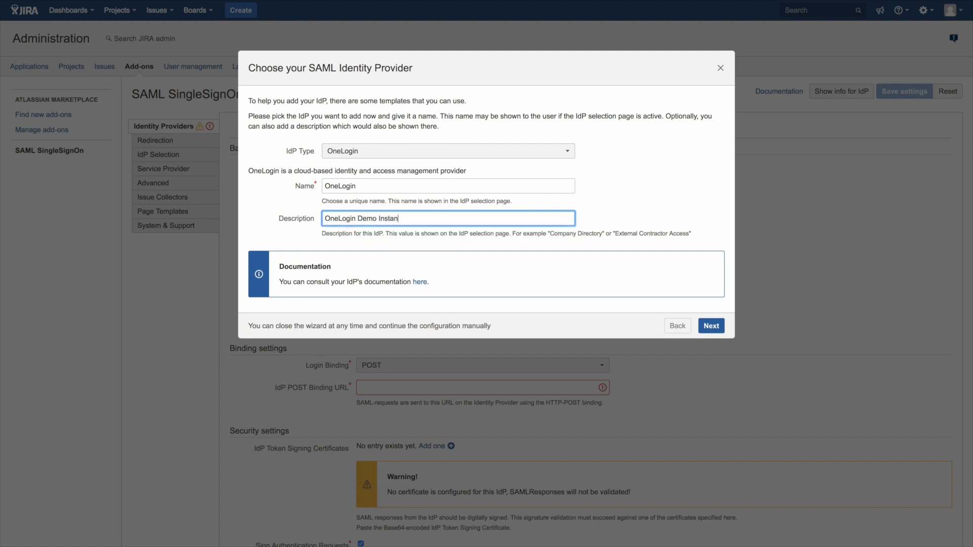
Step: Advance to the IdP configuration step and copy the base URL jirasd01.lab.resolution.de
{"action": "left_click", "coordinate": [710, 326]}
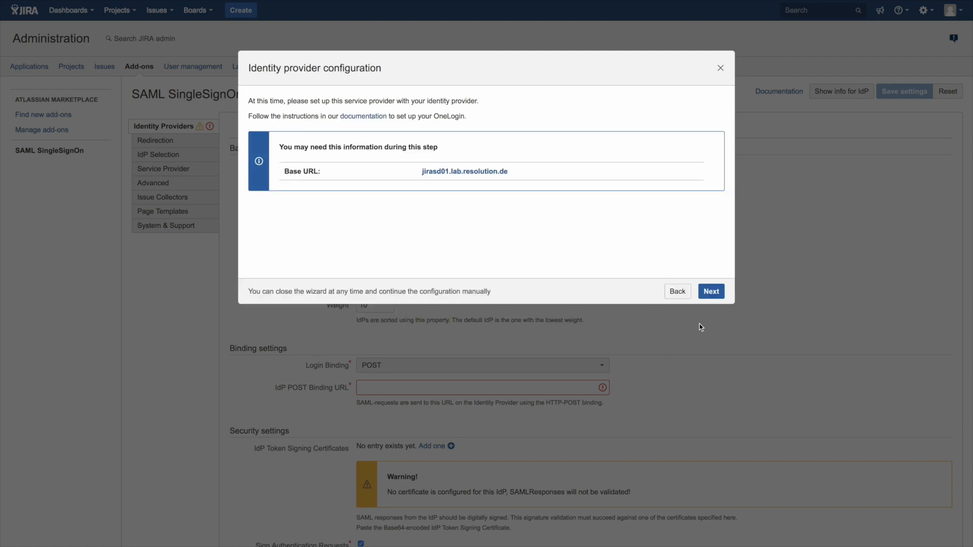
{"action": "double_click", "coordinate": [464, 171]}
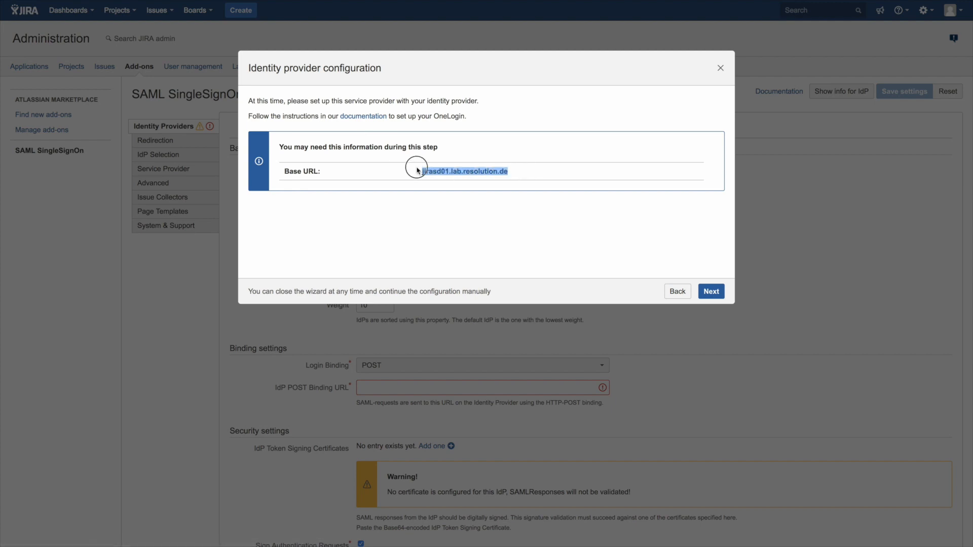
{"action": "right_click", "coordinate": [462, 171]}
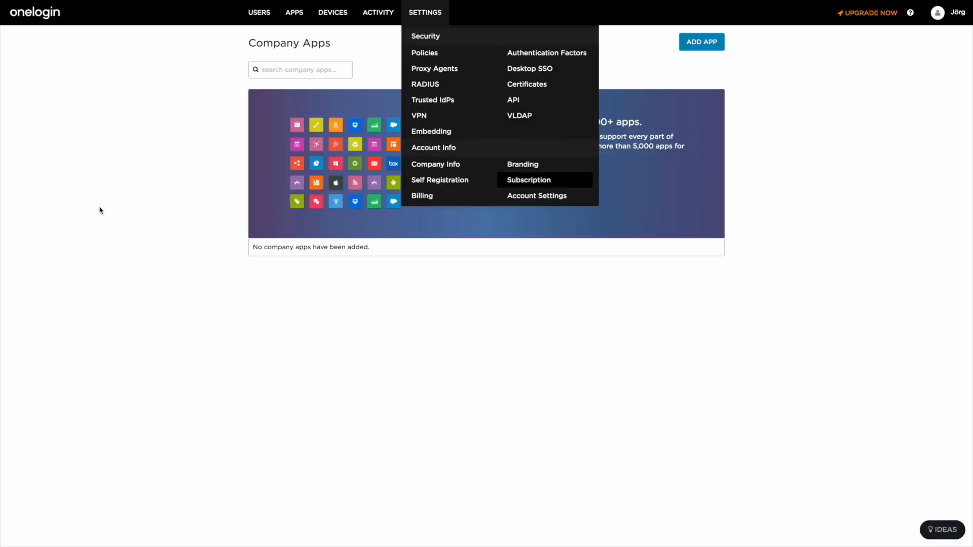
Step: Close the Settings menu and search OneLogin's Add Apps catalog for 'resolut'
{"action": "left_click", "coordinate": [142, 233]}
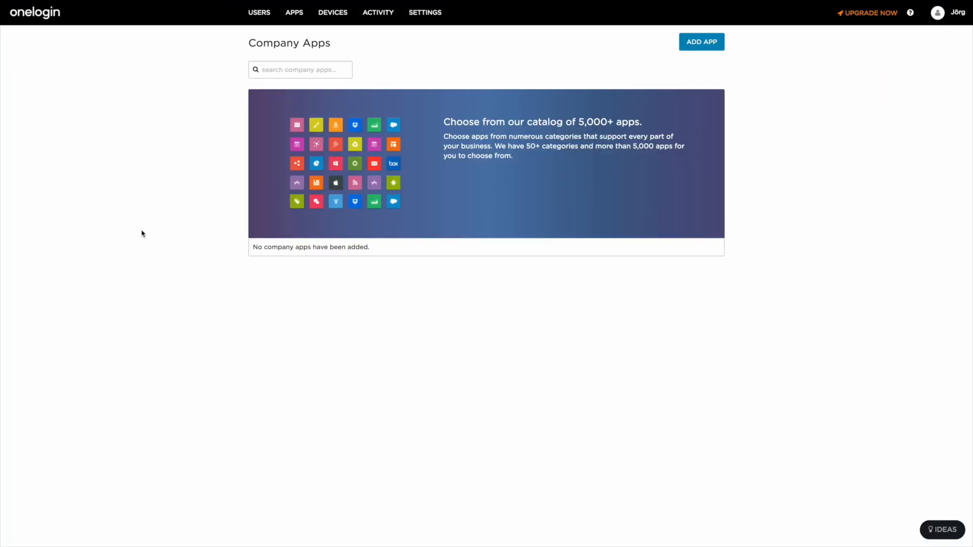
{"action": "mouse_move", "coordinate": [755, 109]}
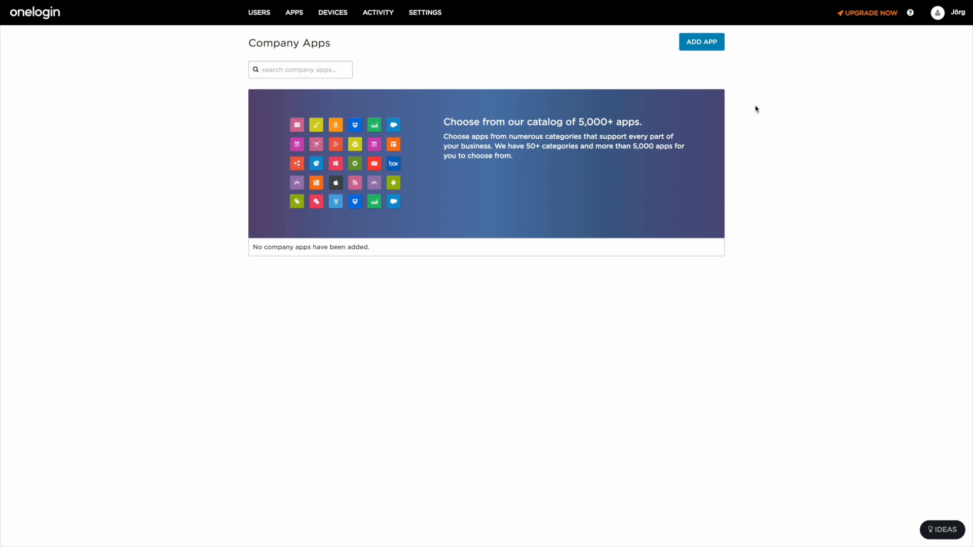
{"action": "mouse_move", "coordinate": [647, 37]}
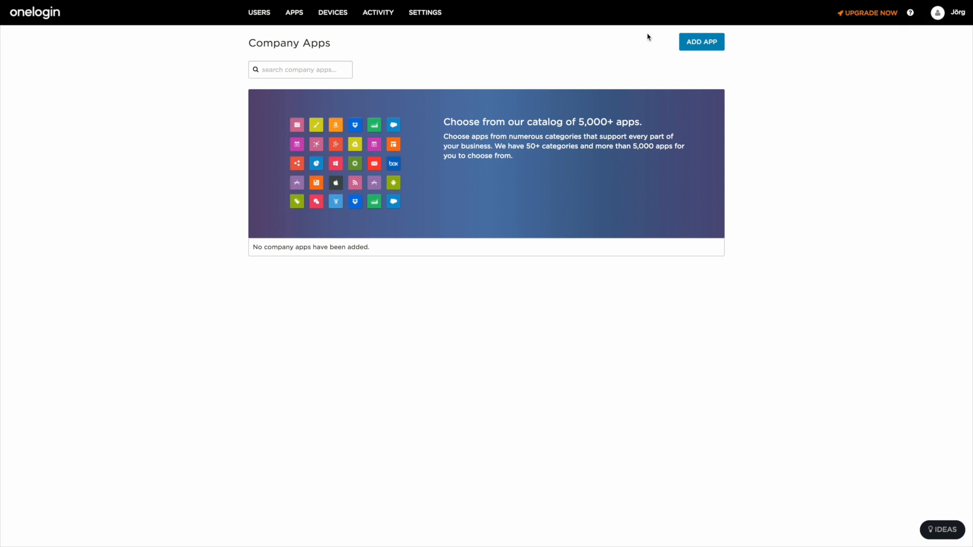
{"action": "left_click", "coordinate": [293, 12]}
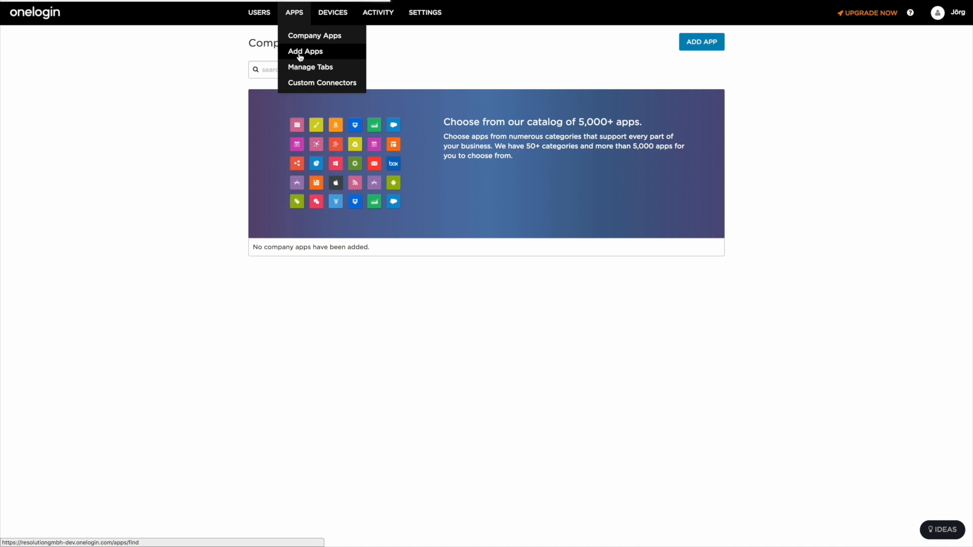
{"action": "left_click", "coordinate": [304, 50]}
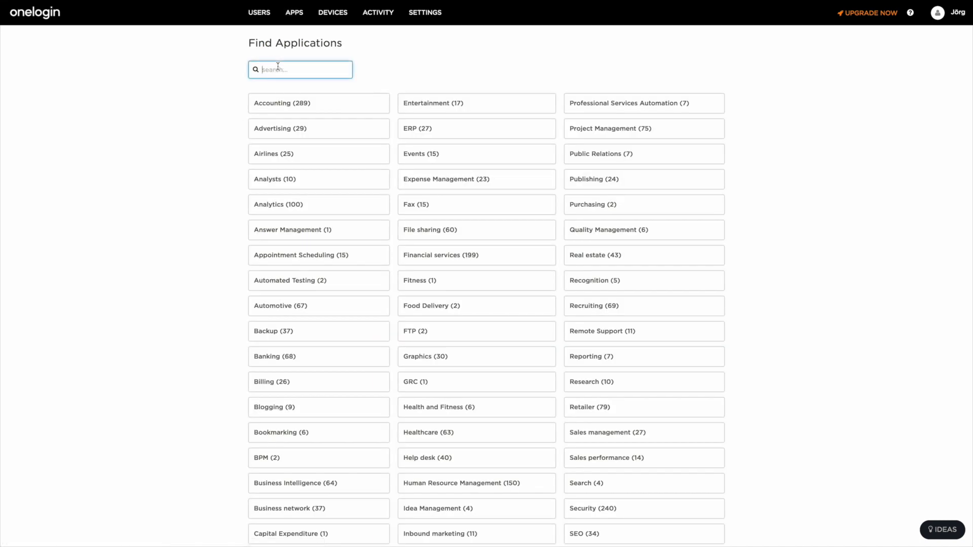
{"action": "type", "text": "resolut"}
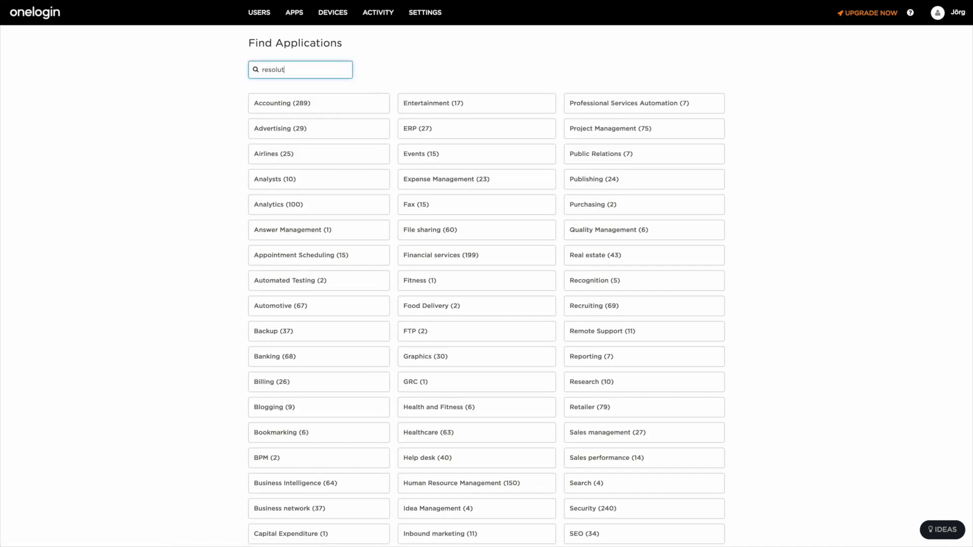
Step: Add the JIRA/Confluence Resolution SAML connector with display name Jira SD 01
{"action": "type", "text": "resolut"}
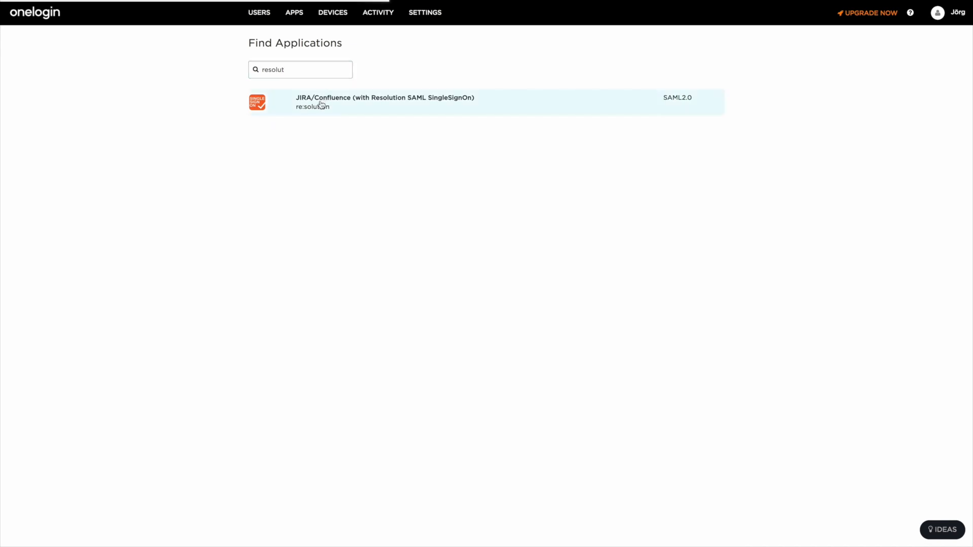
{"action": "left_click", "coordinate": [384, 102]}
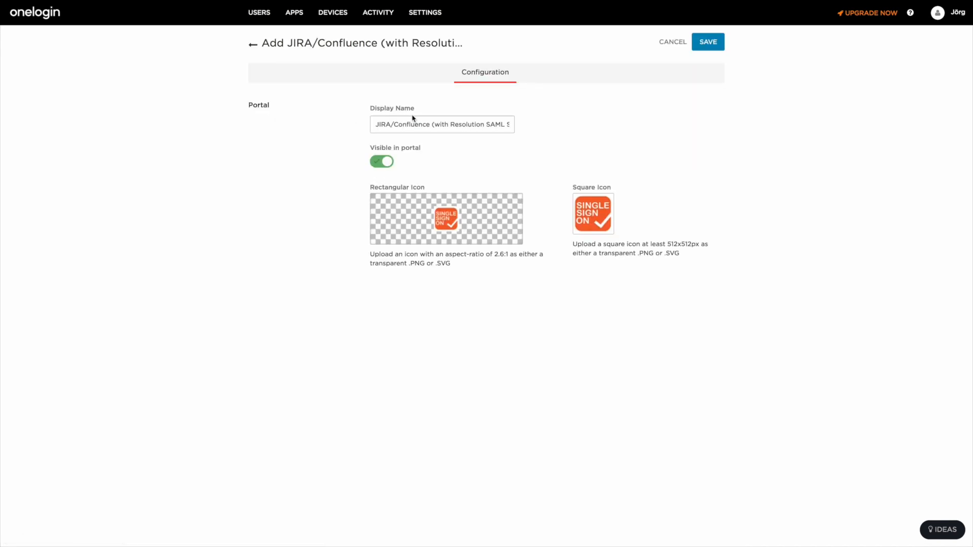
{"action": "type", "text": "JI"}
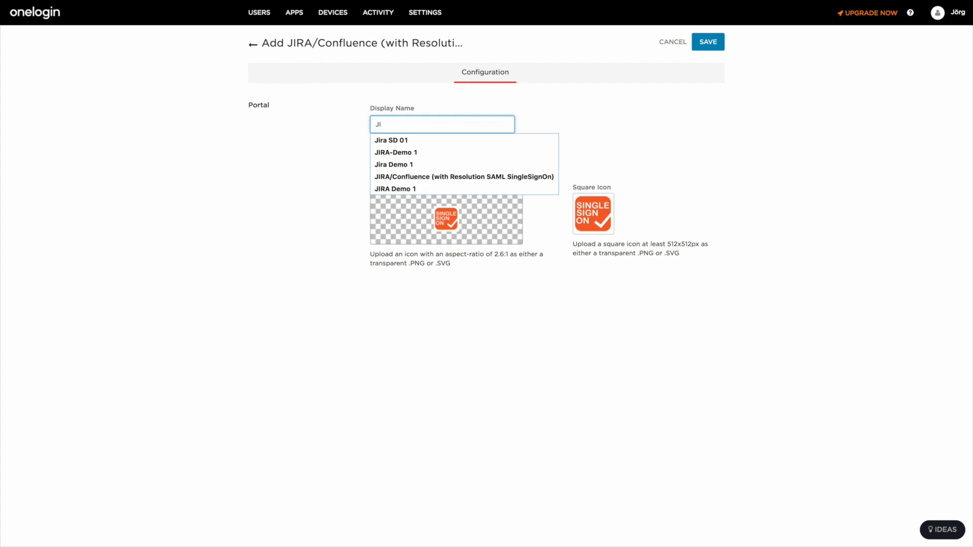
{"action": "type", "text": "Jira SD 01"}
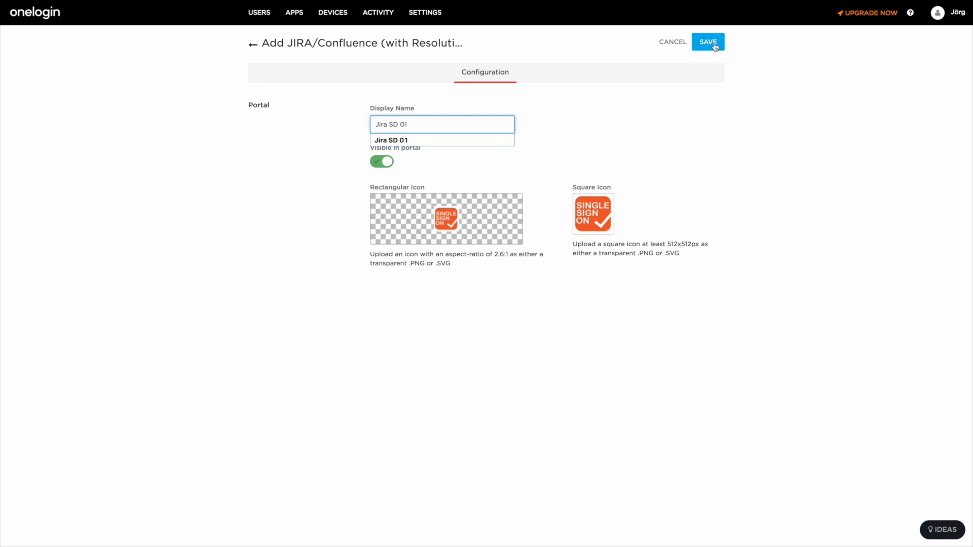
{"action": "left_click", "coordinate": [707, 41]}
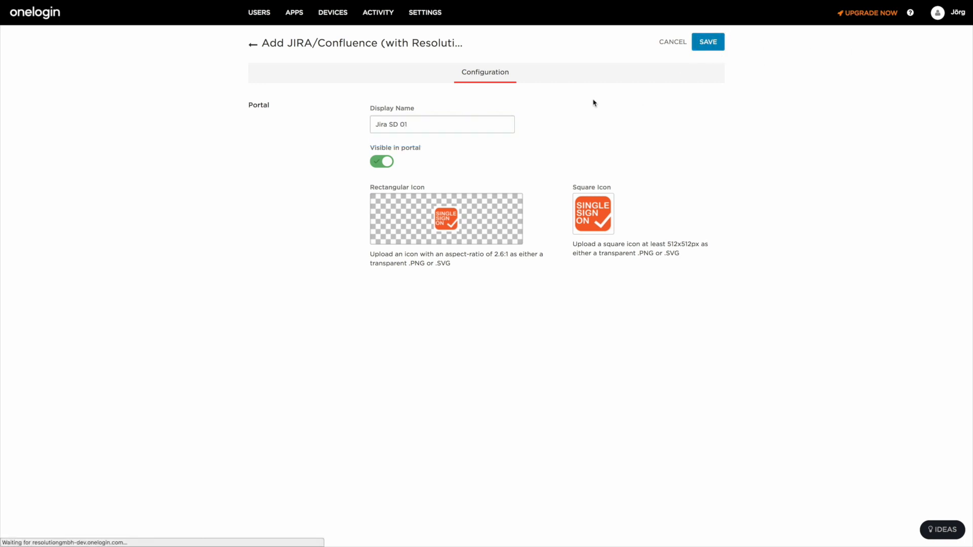
{"action": "left_click", "coordinate": [708, 42]}
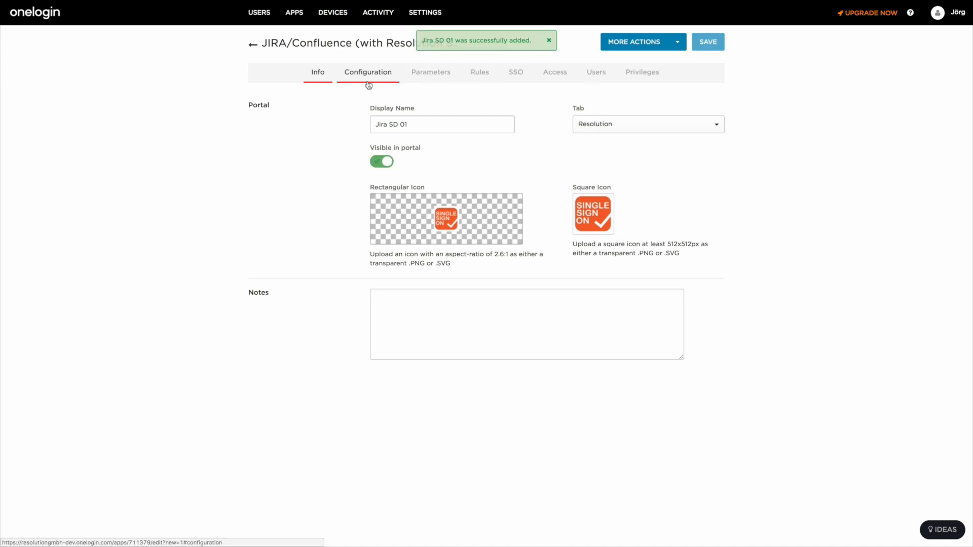
Step: Paste jirasd01.lab.resolution.de as the app's base URL and save the configuration
{"action": "left_click", "coordinate": [367, 72]}
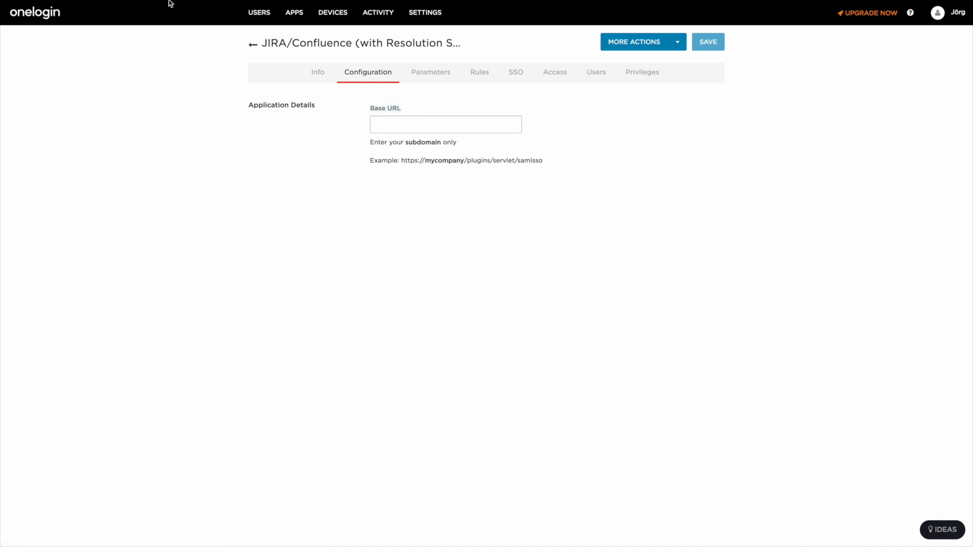
{"action": "right_click", "coordinate": [444, 124]}
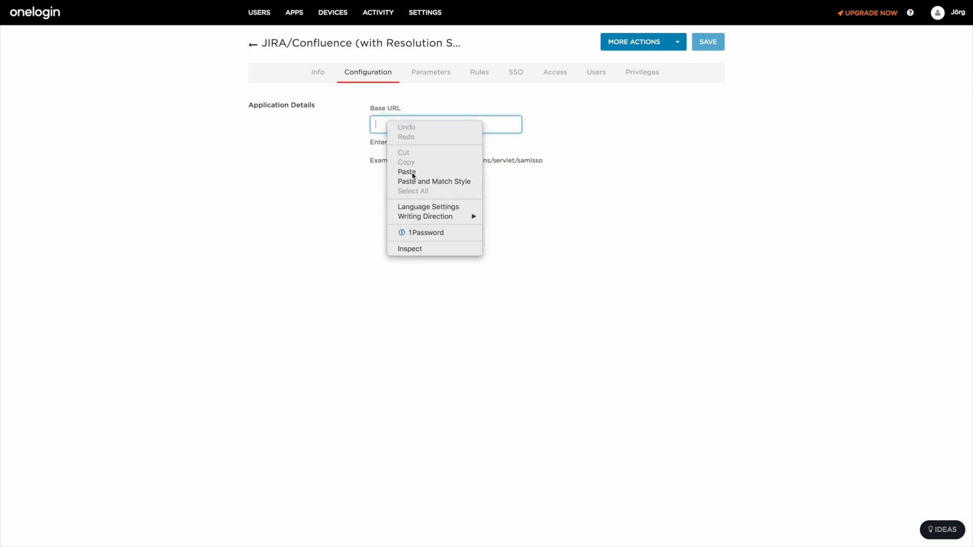
{"action": "left_click", "coordinate": [406, 172]}
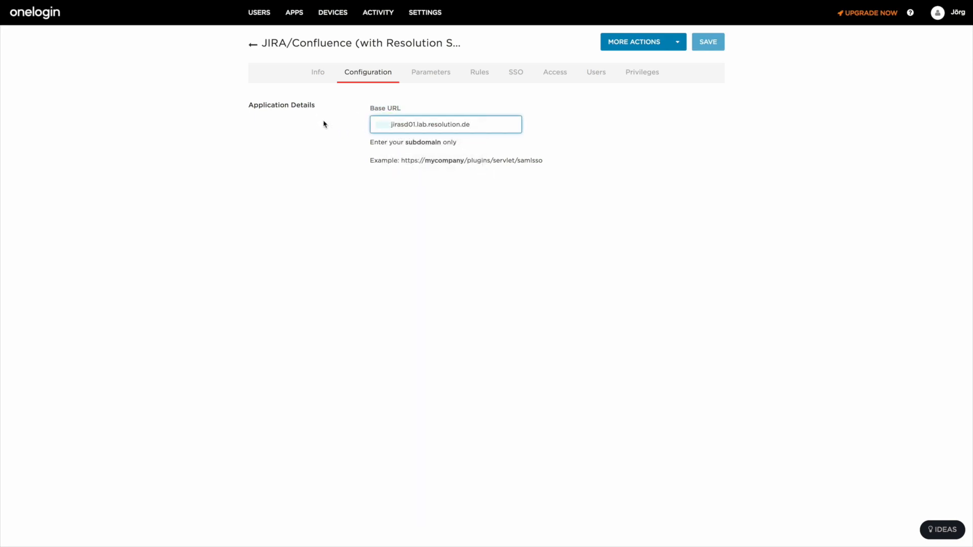
{"action": "left_click", "coordinate": [434, 124]}
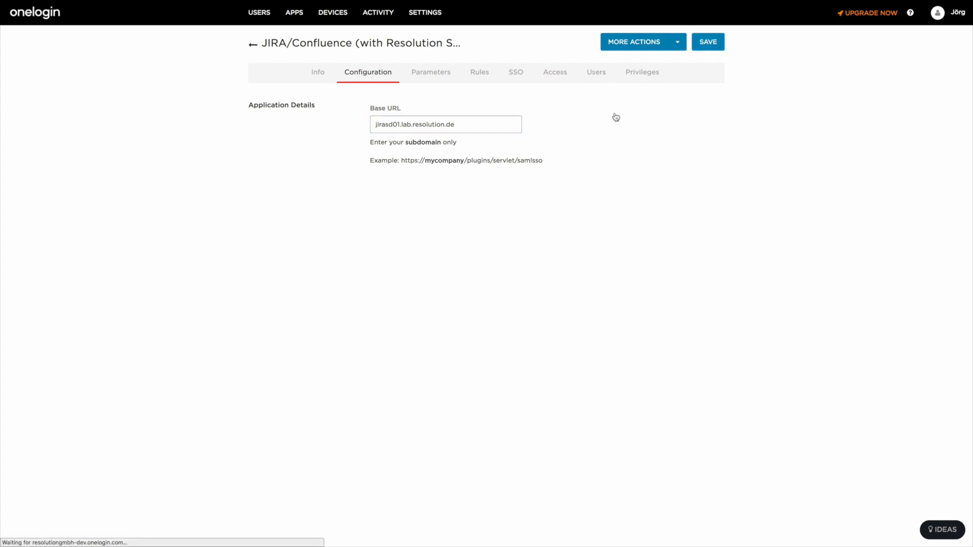
{"action": "left_click", "coordinate": [707, 42]}
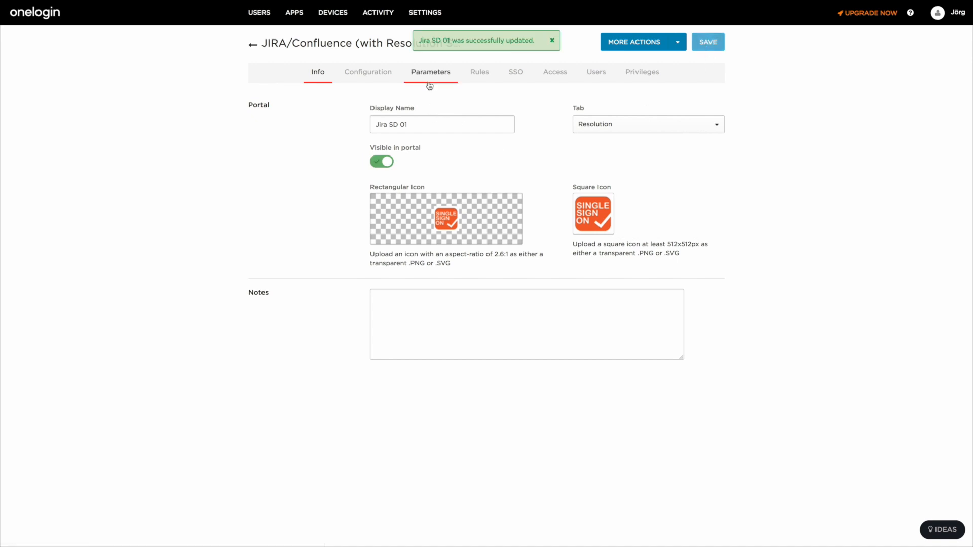
Step: Check the NameID, email, firstname and lastname mappings, then view the empty Rules tab
{"action": "left_click", "coordinate": [430, 72]}
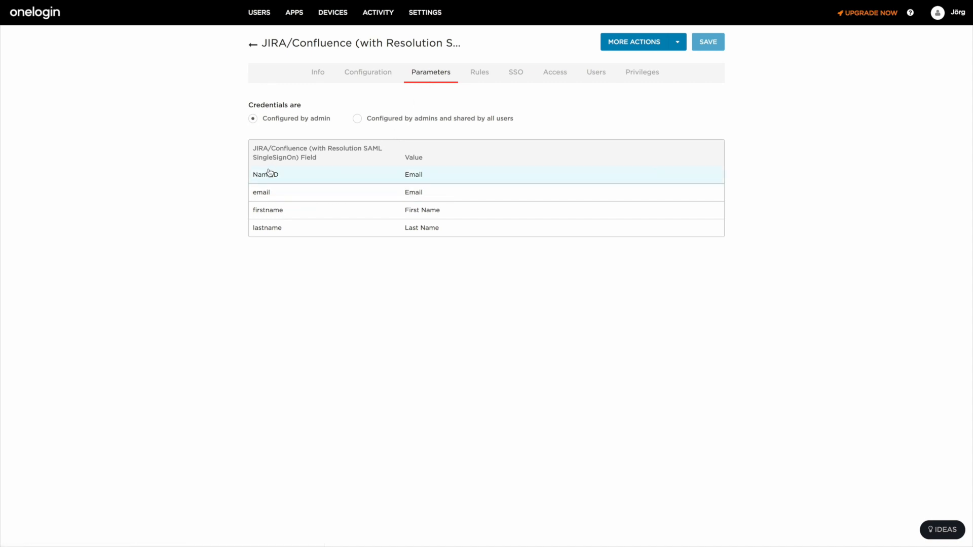
{"action": "mouse_move", "coordinate": [392, 185]}
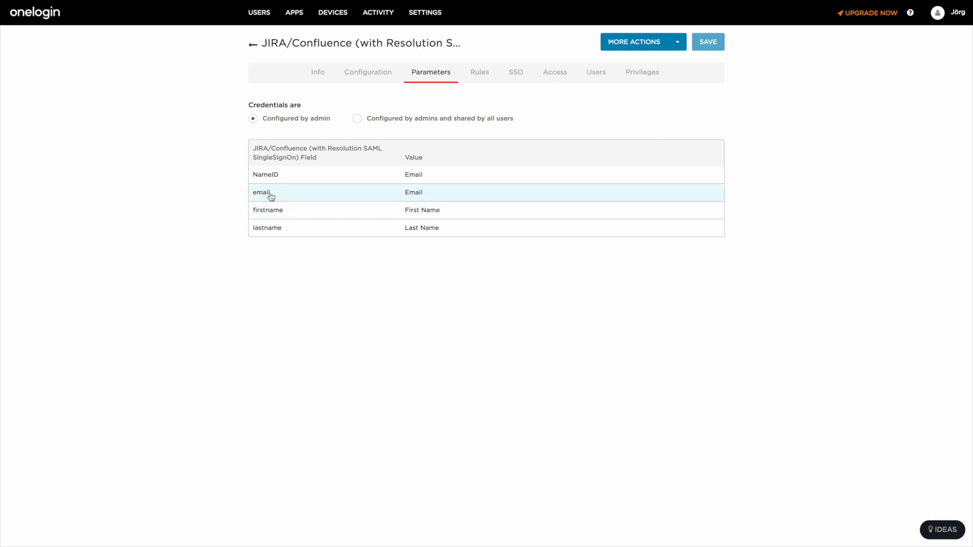
{"action": "mouse_move", "coordinate": [264, 227]}
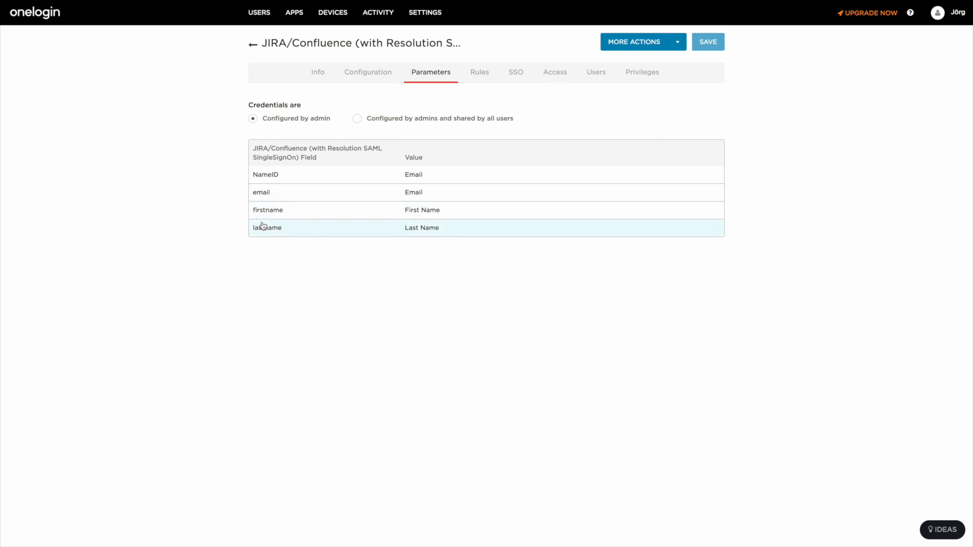
{"action": "mouse_move", "coordinate": [384, 223]}
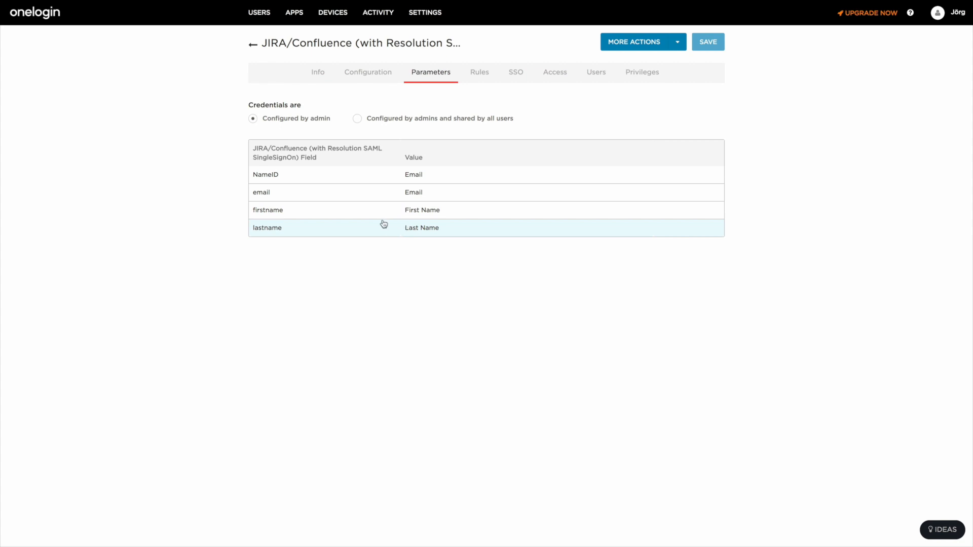
{"action": "mouse_move", "coordinate": [387, 222]}
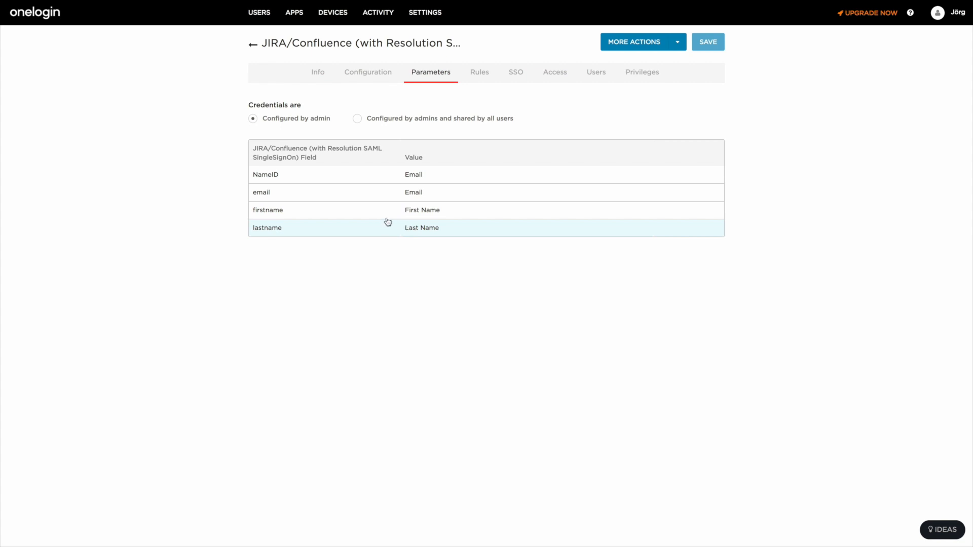
{"action": "left_click", "coordinate": [479, 72]}
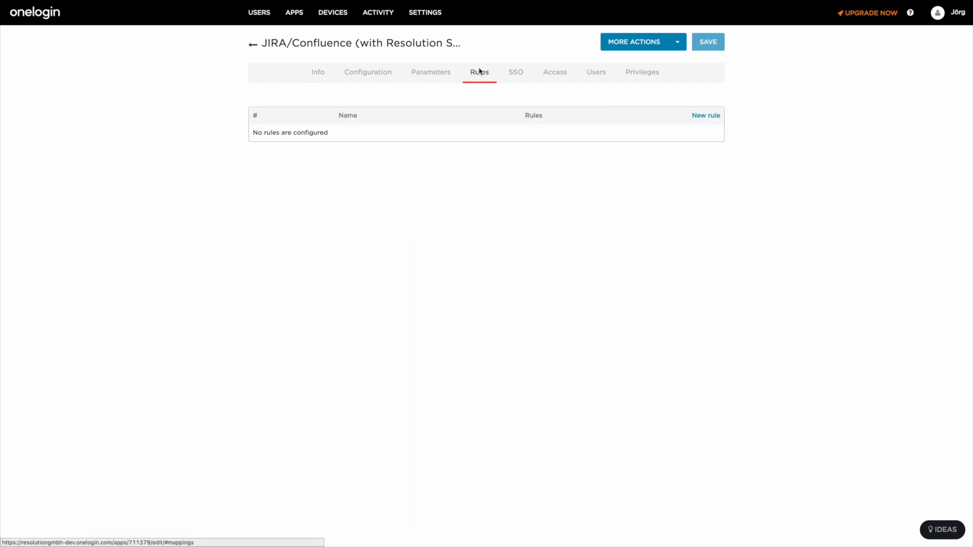
Step: View the app's SAML 2.0 issuer URL and endpoints on the SSO tab
{"action": "left_click", "coordinate": [515, 72]}
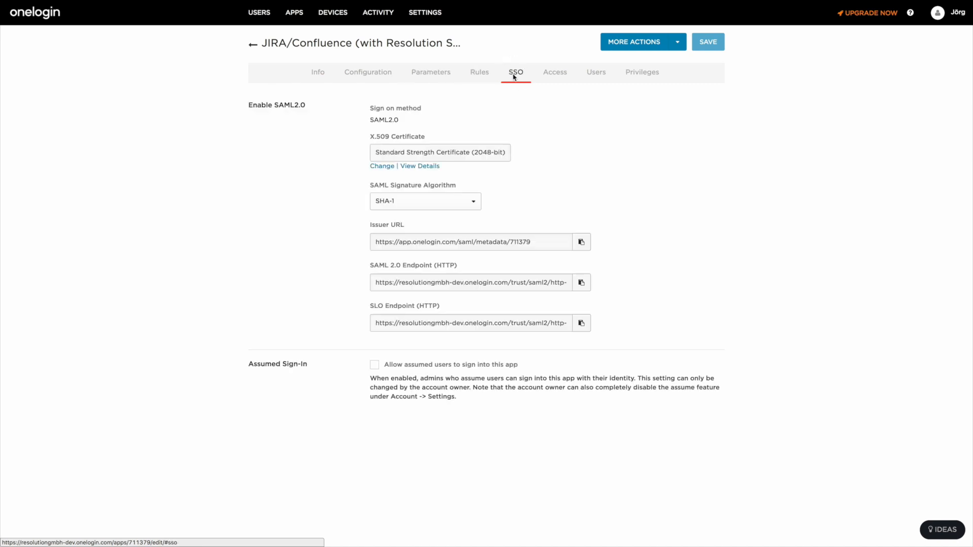
{"action": "mouse_move", "coordinate": [409, 133]}
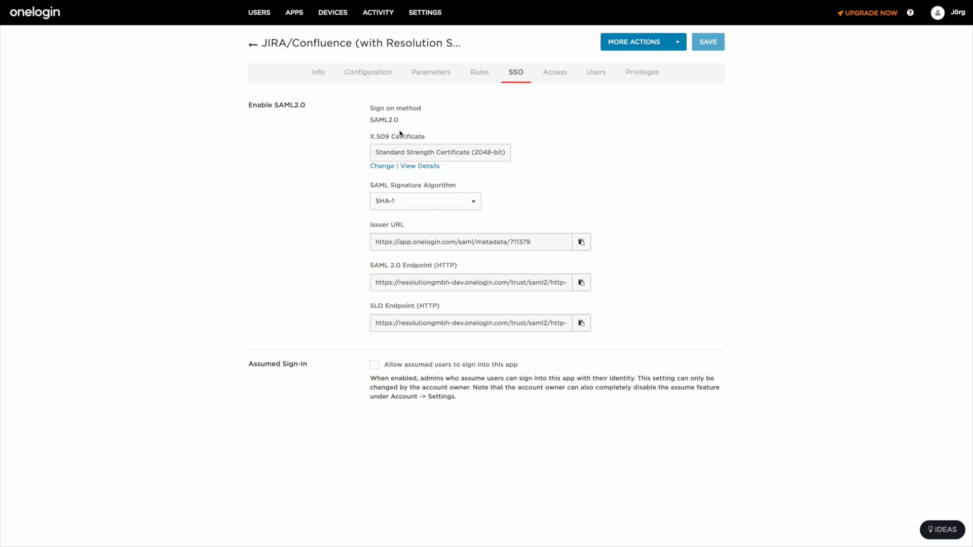
{"action": "mouse_move", "coordinate": [463, 323]}
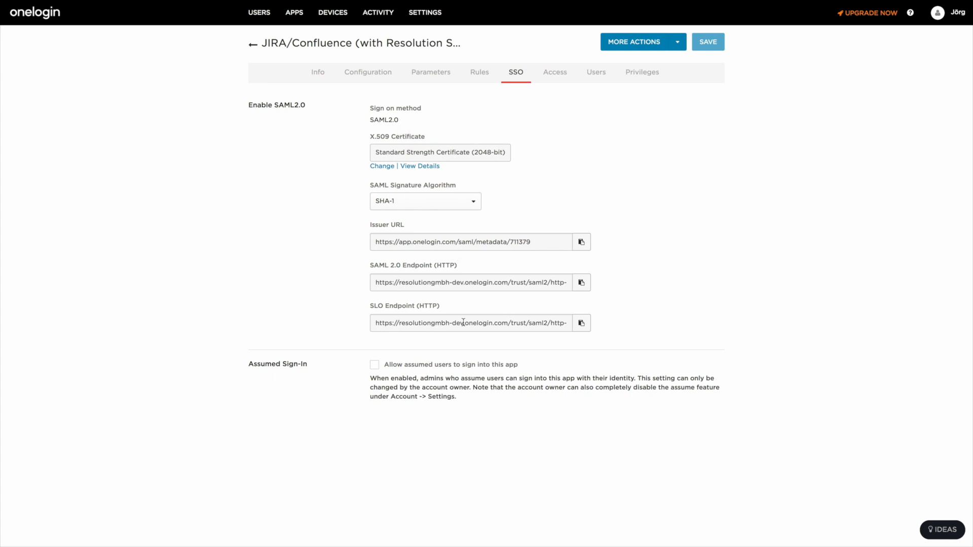
Step: Confirm the Default role is enabled under Access and save the app
{"action": "left_click", "coordinate": [554, 72]}
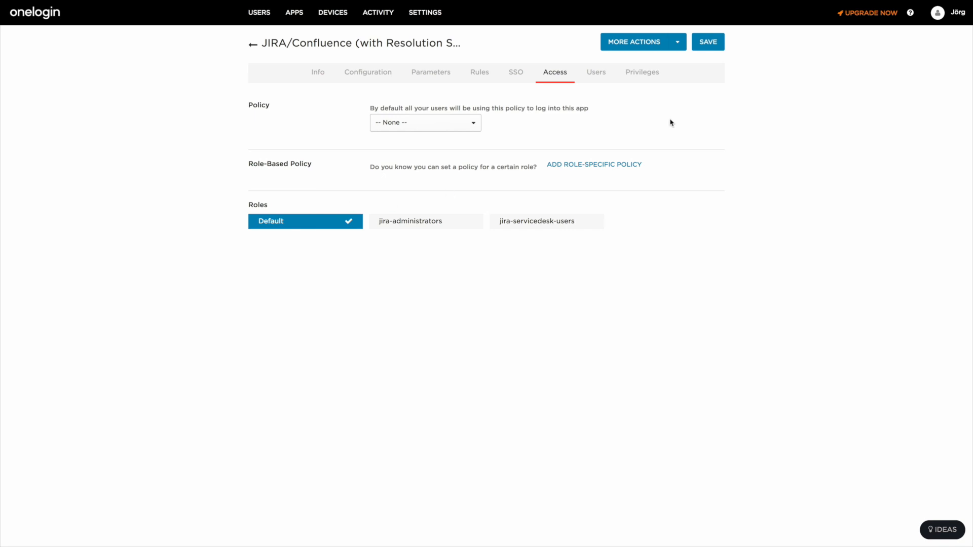
{"action": "mouse_move", "coordinate": [672, 122]}
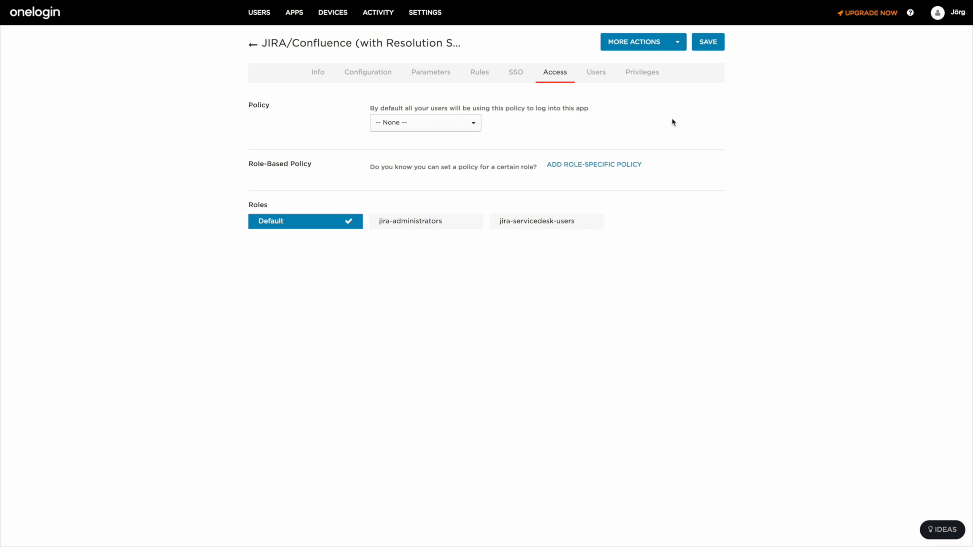
{"action": "mouse_move", "coordinate": [664, 118]}
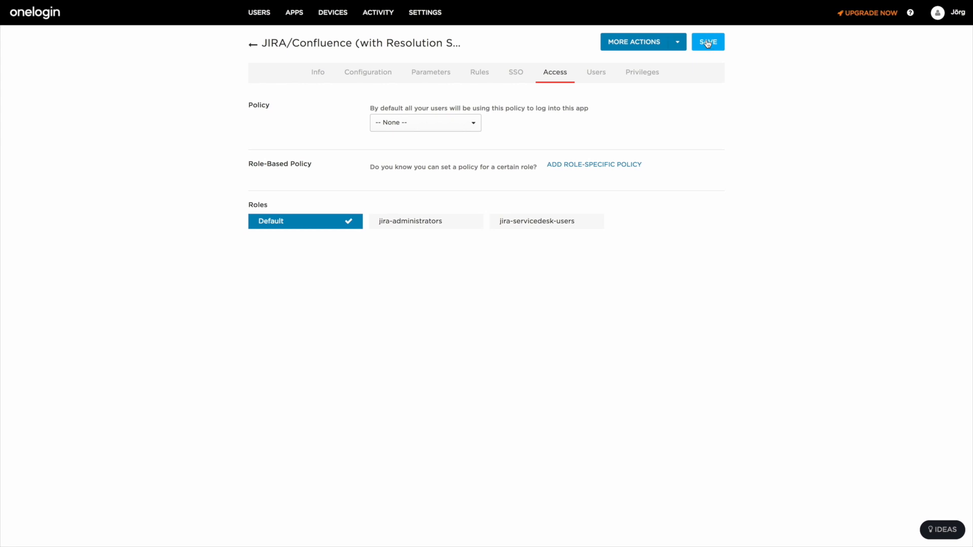
{"action": "left_click", "coordinate": [707, 42]}
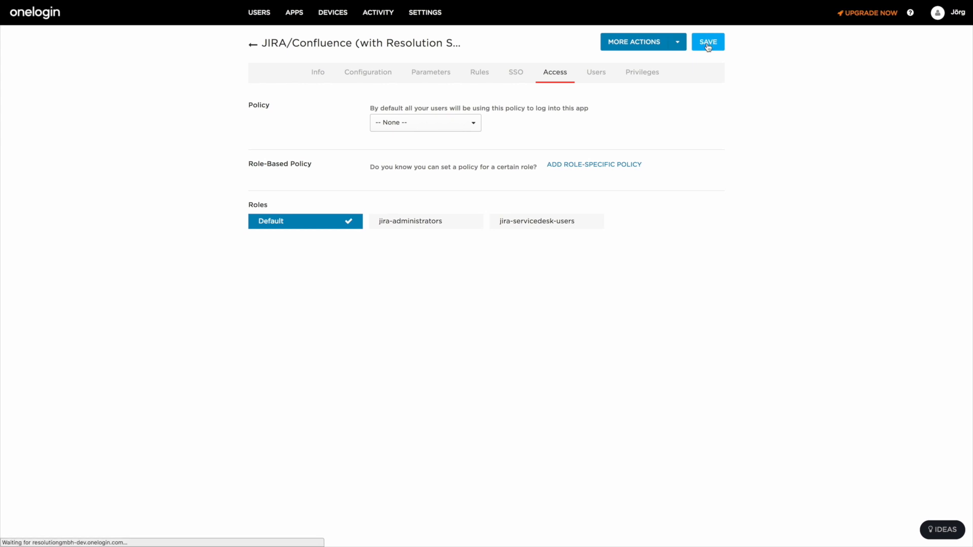
Step: Copy the SAML Metadata link address from the More Actions menu
{"action": "left_click", "coordinate": [318, 72]}
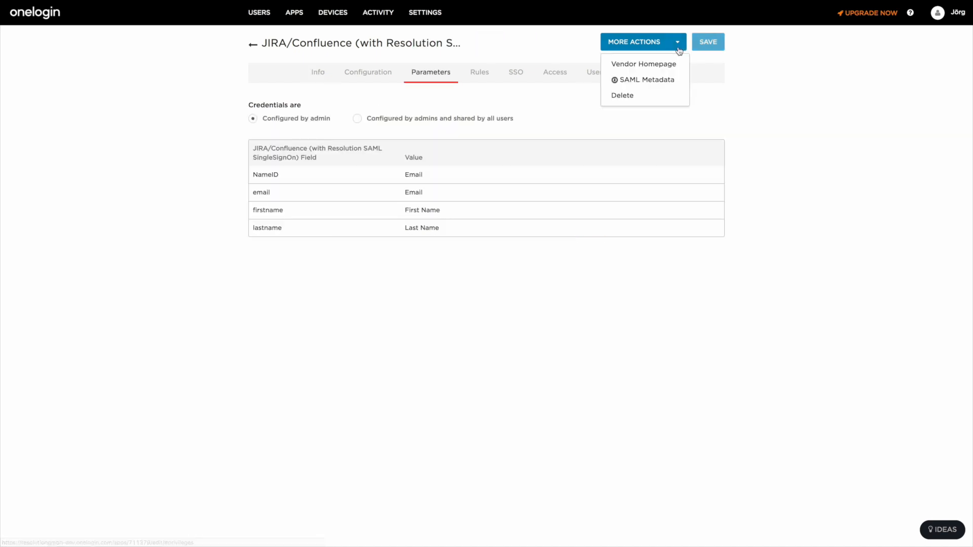
{"action": "right_click", "coordinate": [647, 80]}
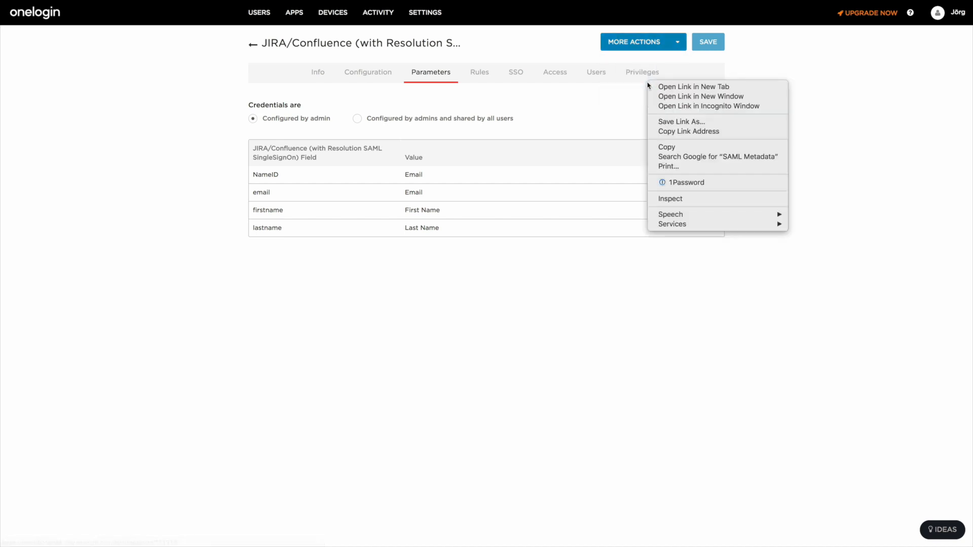
{"action": "mouse_move", "coordinate": [688, 131]}
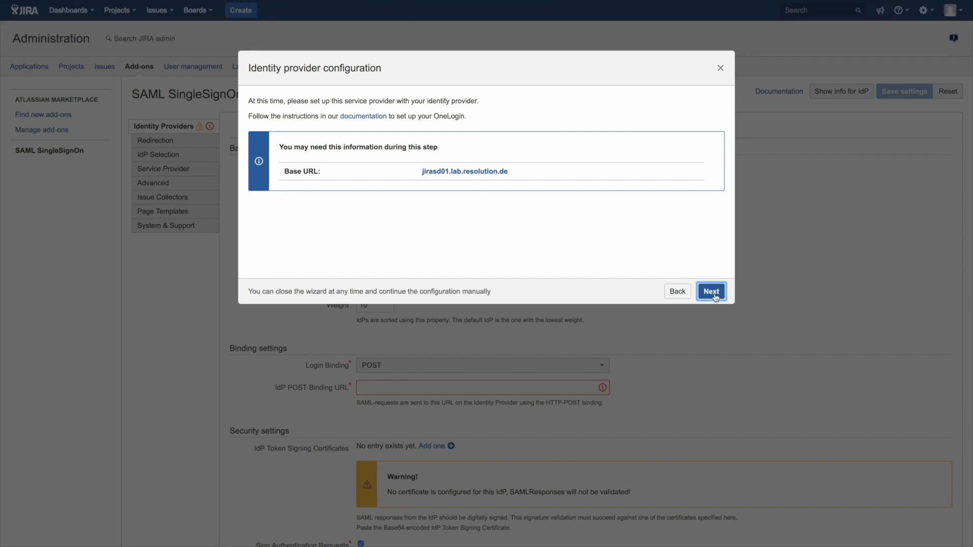
Step: Paste the copied OneLogin SAML metadata URL and import the identity provider metadata
{"action": "left_click", "coordinate": [711, 291]}
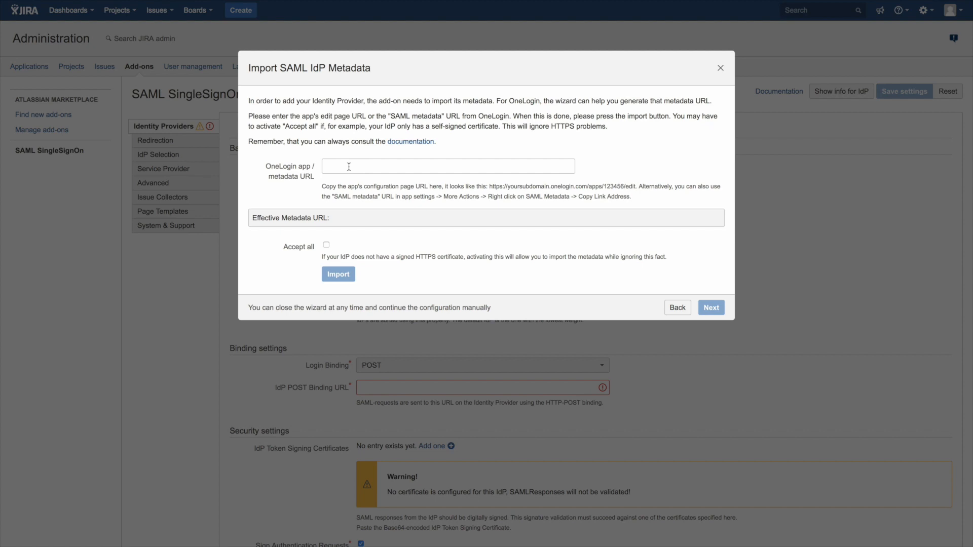
{"action": "mouse_move", "coordinate": [364, 196]}
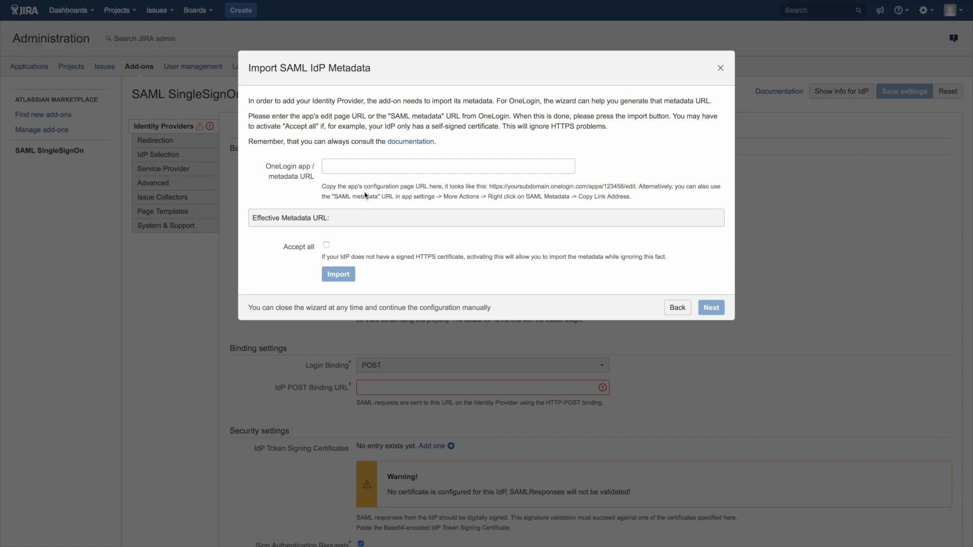
{"action": "right_click", "coordinate": [448, 166]}
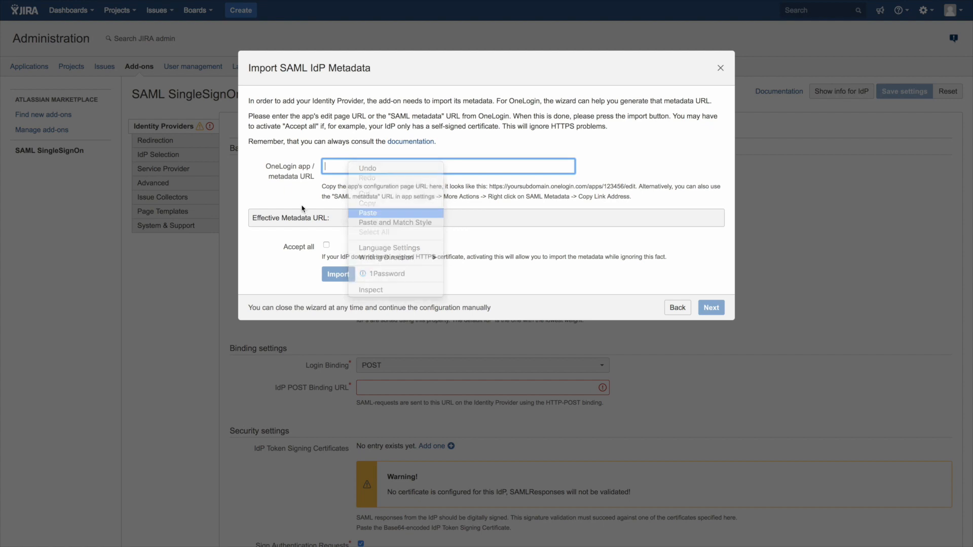
{"action": "left_click", "coordinate": [368, 213]}
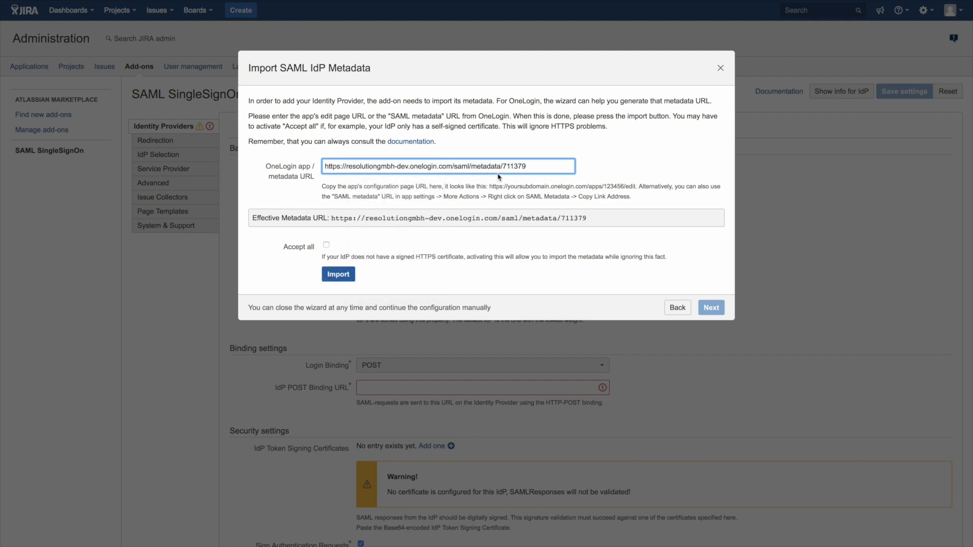
{"action": "left_click", "coordinate": [338, 273]}
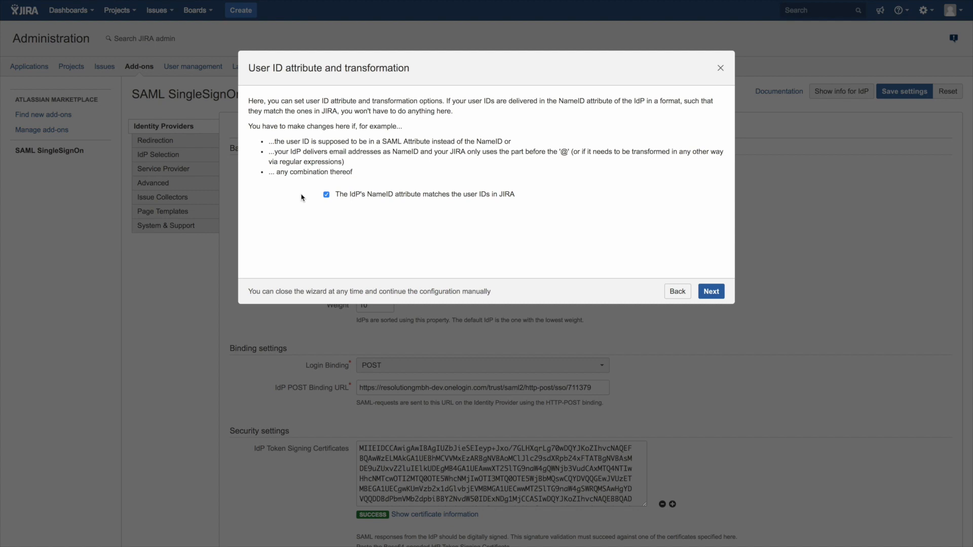
{"action": "mouse_move", "coordinate": [287, 207]}
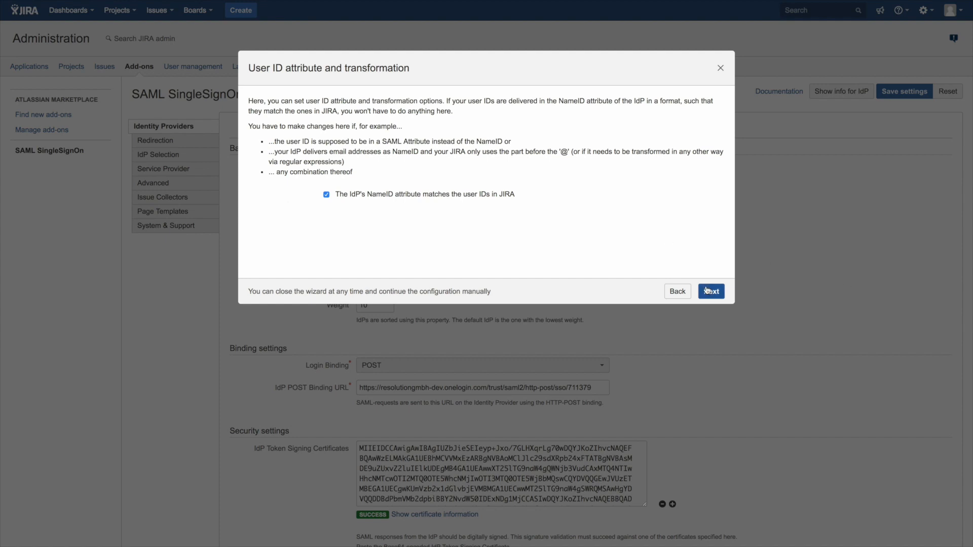
Step: Go to the User creation and update page and check 'Enable User creation or update'
{"action": "left_click", "coordinate": [711, 291]}
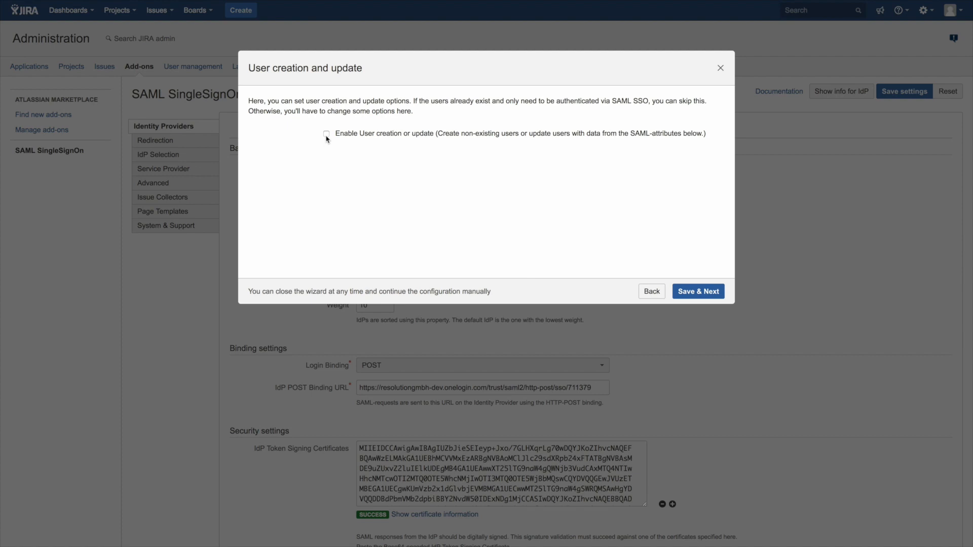
{"action": "left_click", "coordinate": [327, 134]}
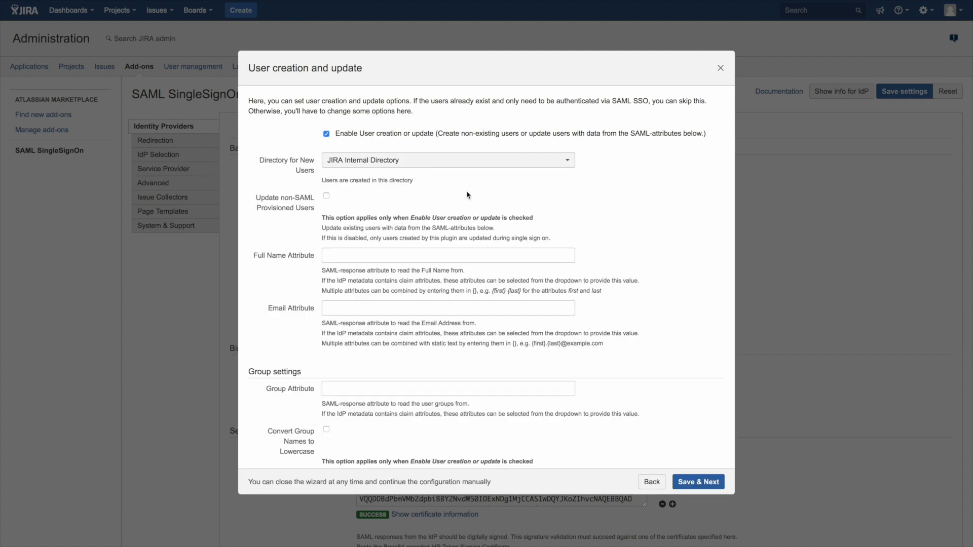
{"action": "mouse_move", "coordinate": [490, 205]}
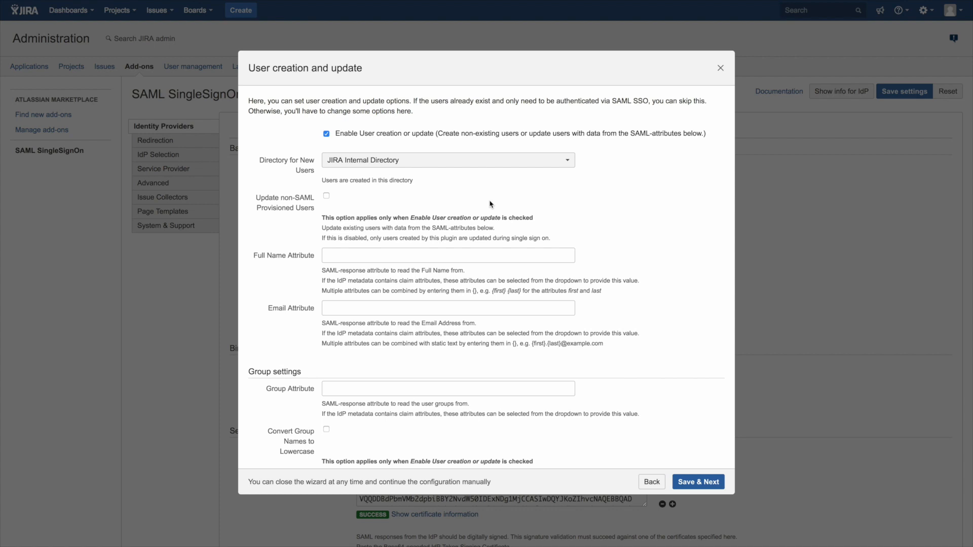
{"action": "mouse_move", "coordinate": [327, 167]}
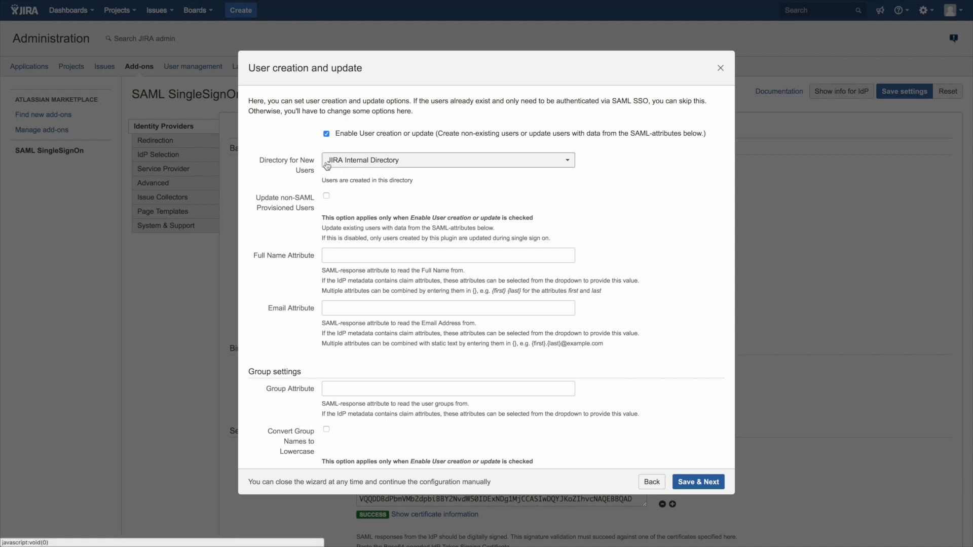
{"action": "mouse_move", "coordinate": [459, 166]}
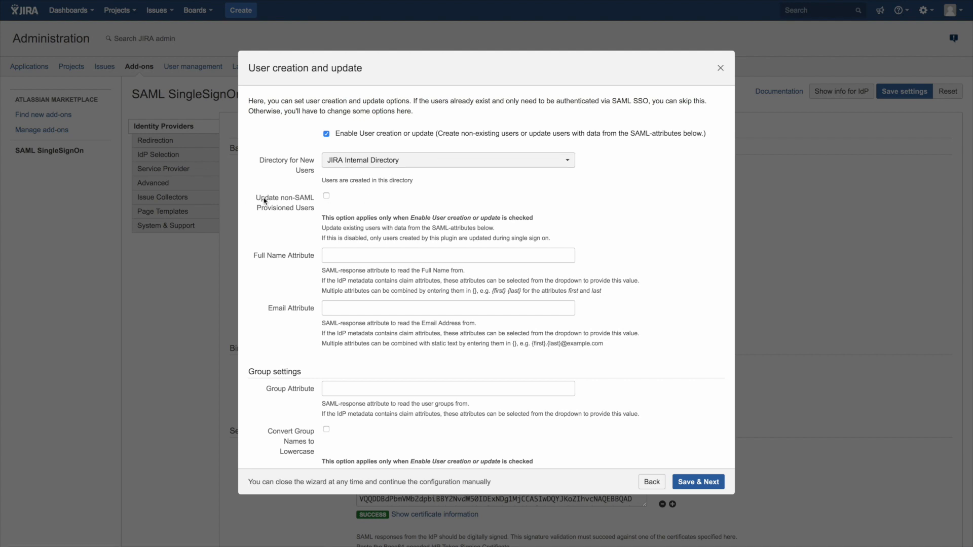
{"action": "mouse_move", "coordinate": [305, 209]}
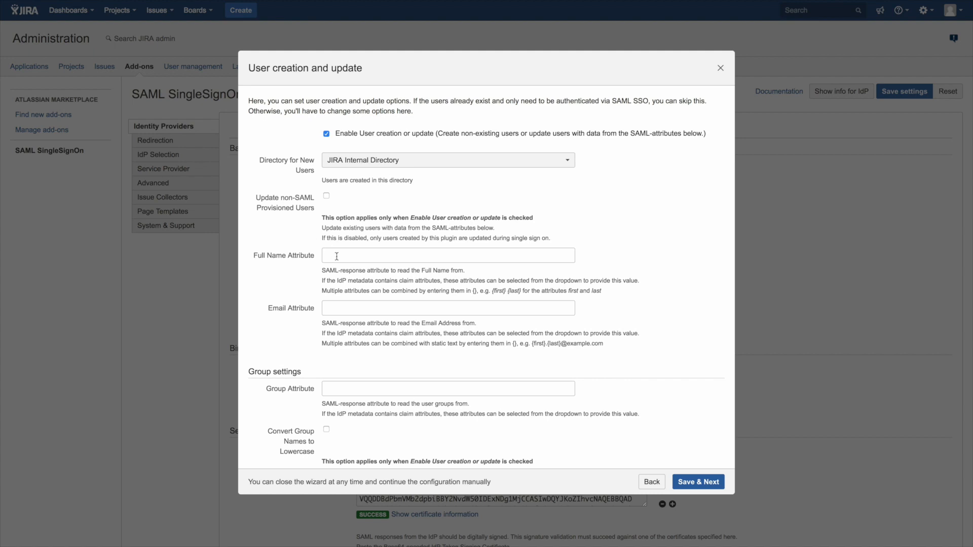
Step: Check the OneLogin Jira app's Parameters for NameID, email, firstname and lastname mappings
{"action": "left_click", "coordinate": [448, 255]}
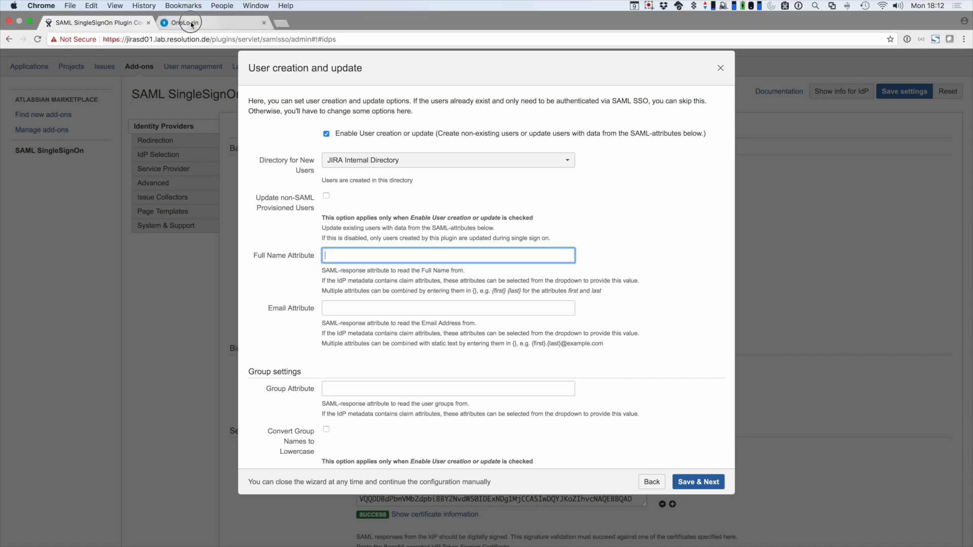
{"action": "left_click", "coordinate": [185, 22]}
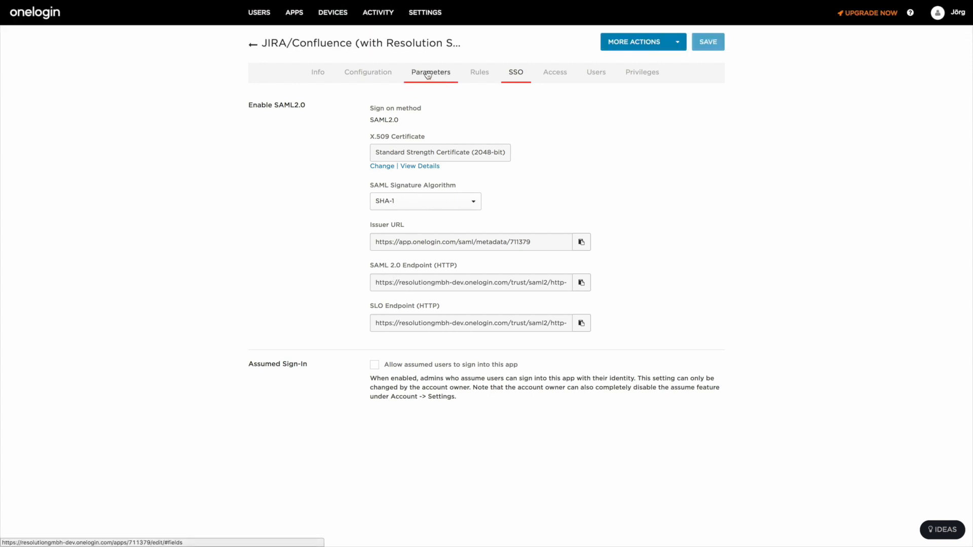
{"action": "left_click", "coordinate": [368, 72]}
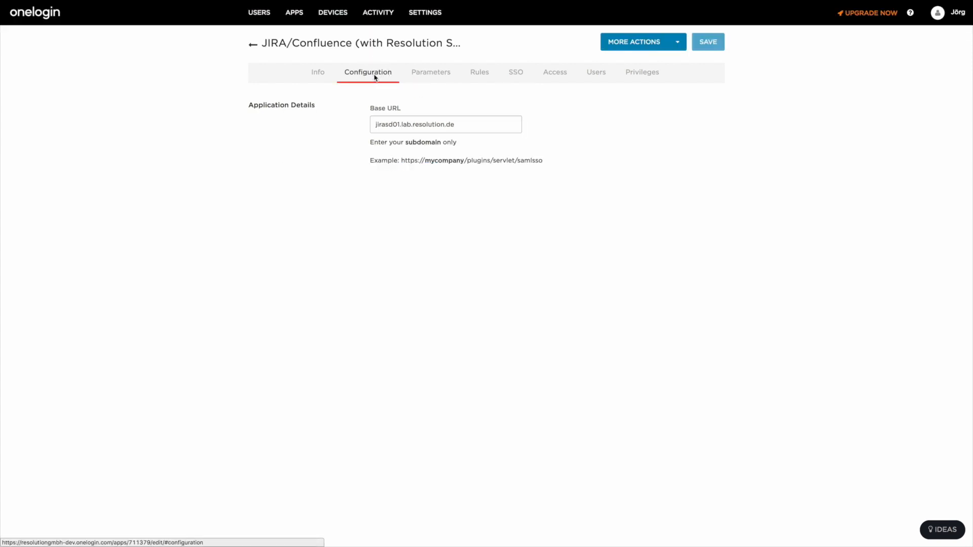
{"action": "left_click", "coordinate": [430, 72]}
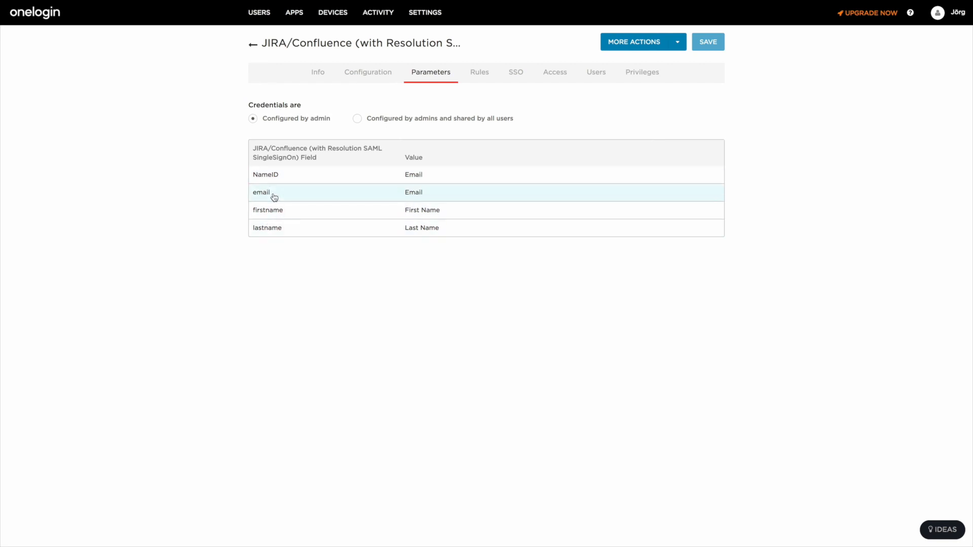
{"action": "mouse_move", "coordinate": [270, 227]}
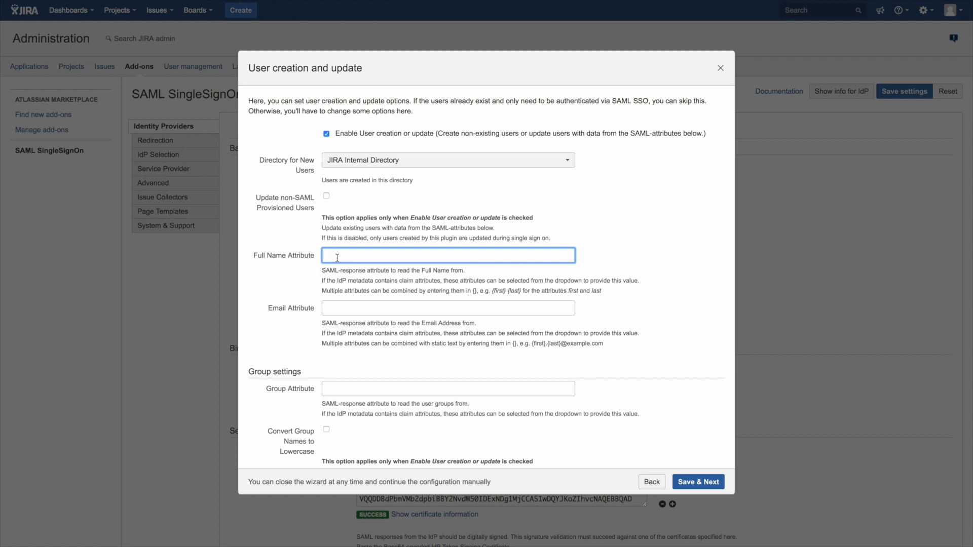
Step: Set Full Name Attribute to {firstname} {lastname} and Email Attribute to email
{"action": "type", "text": "{}"}
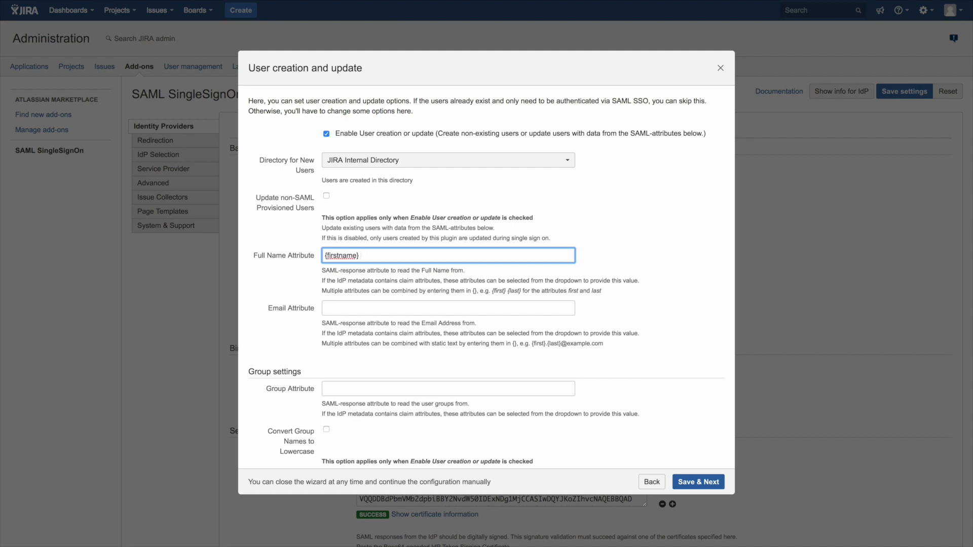
{"action": "type", "text": "{l}"}
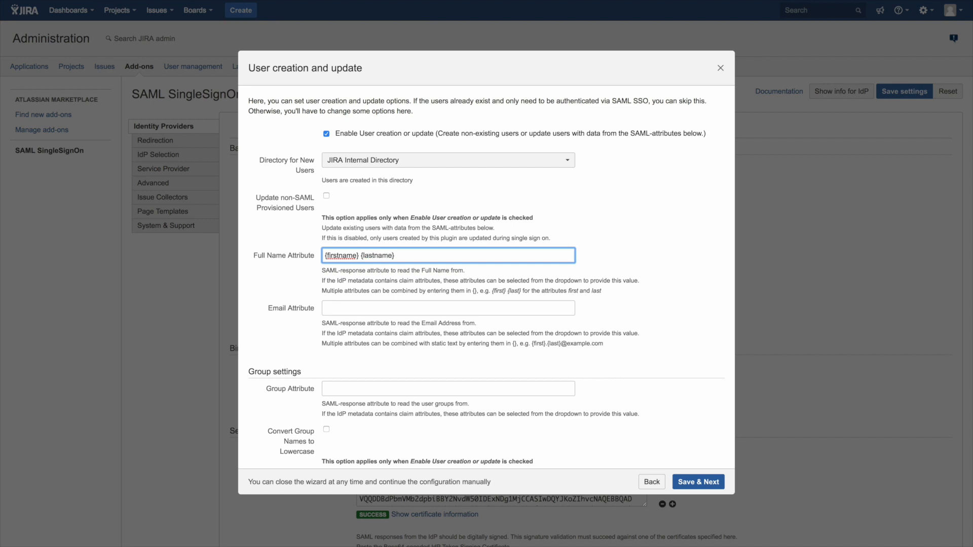
{"action": "type", "text": "eam"}
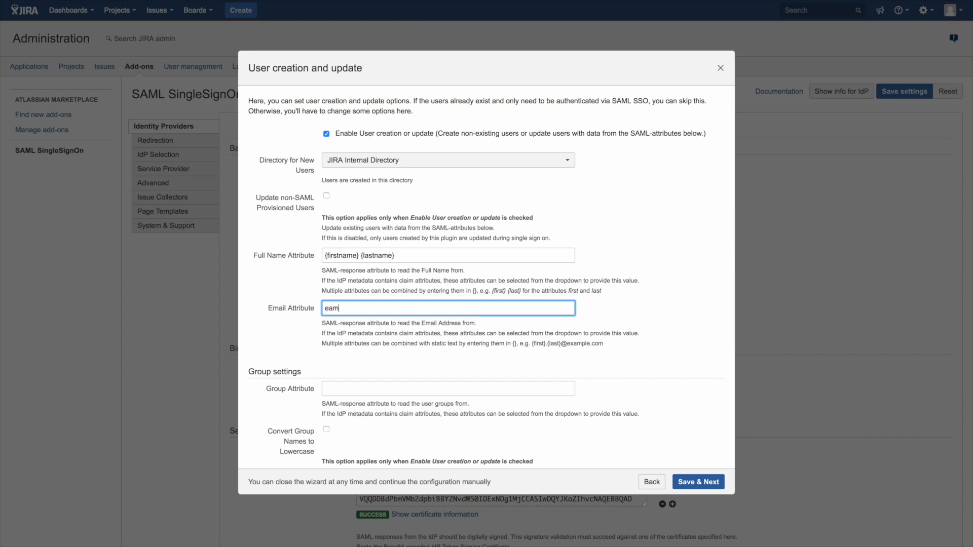
{"action": "type", "text": "email"}
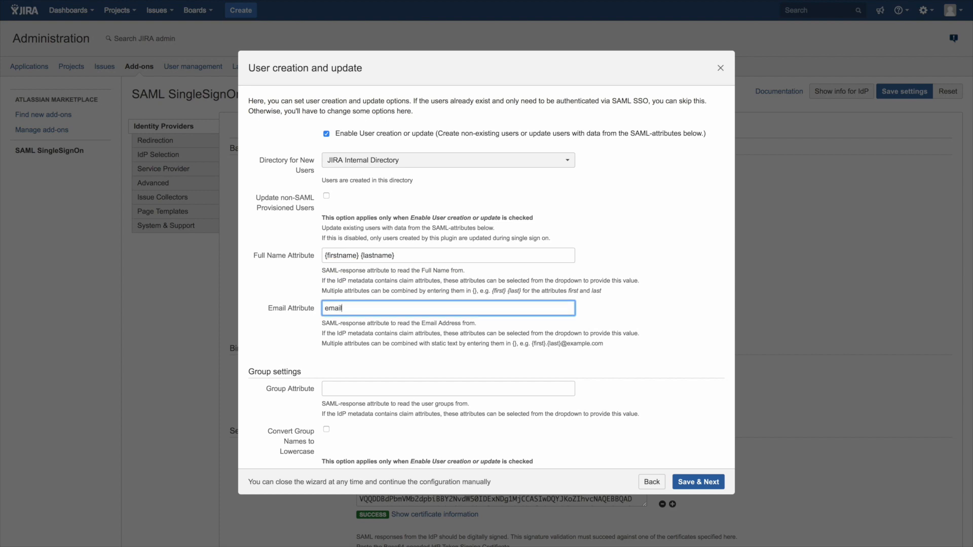
{"action": "mouse_move", "coordinate": [459, 179]}
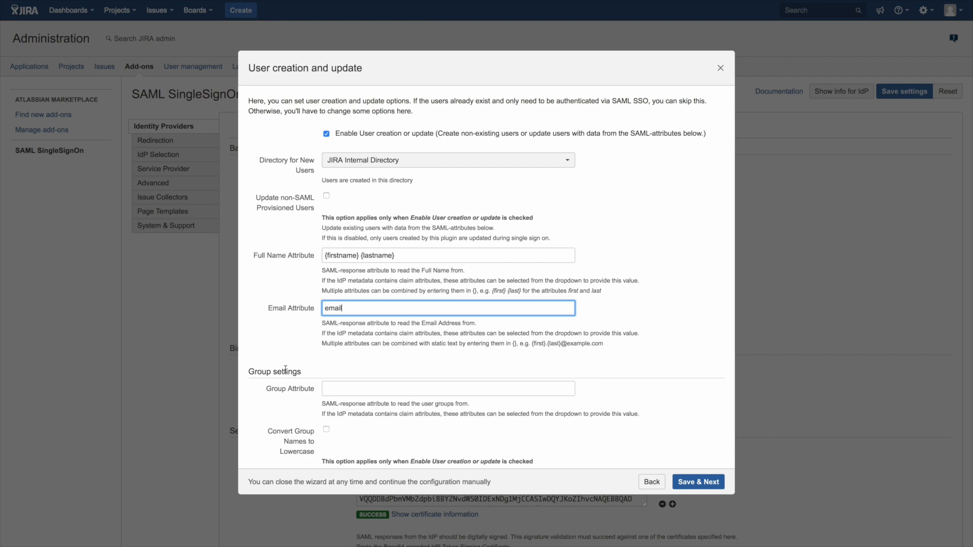
Step: Add jira-servicedesk-users as the SSO user group and save the user settings
{"action": "scroll", "scroll_direction": "down", "scroll_amount": 3}
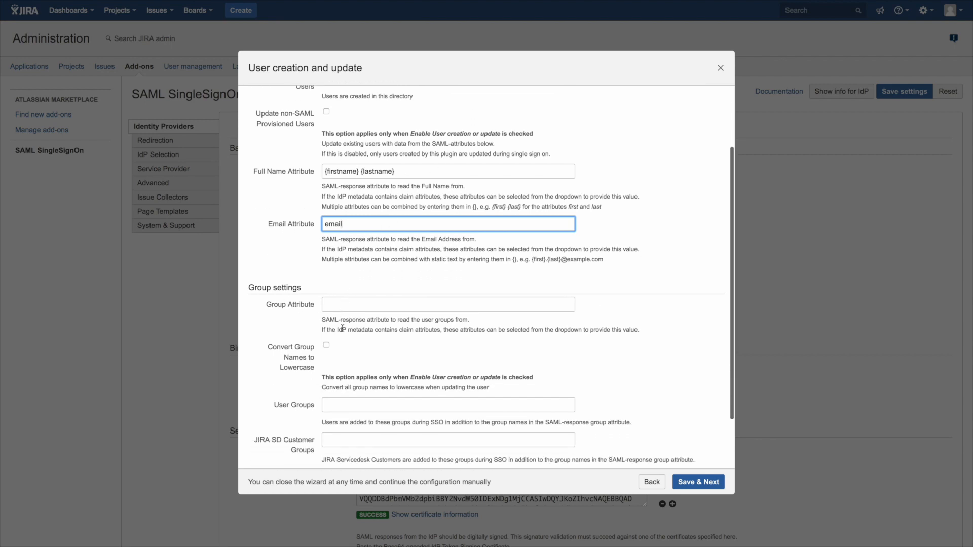
{"action": "scroll", "scroll_direction": "down", "scroll_amount": 3}
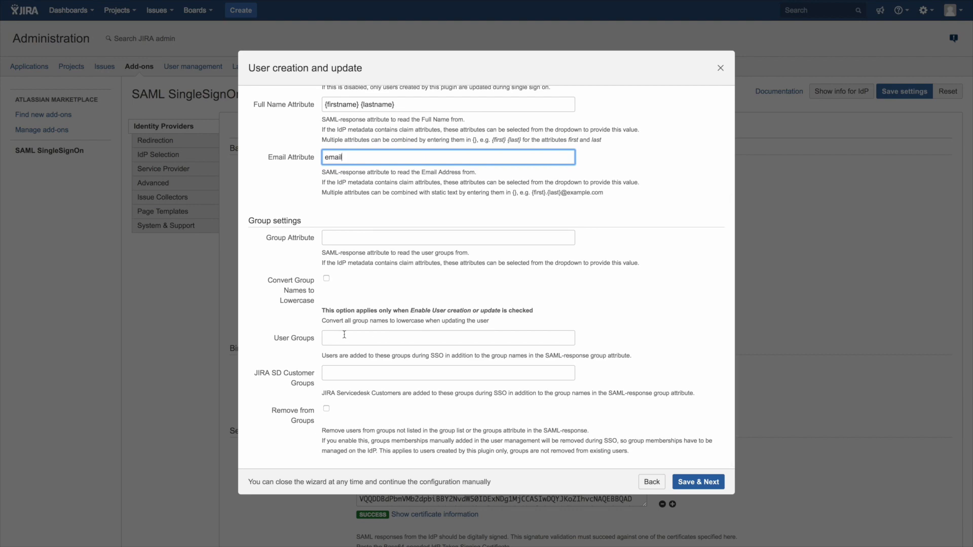
{"action": "mouse_move", "coordinate": [345, 331]}
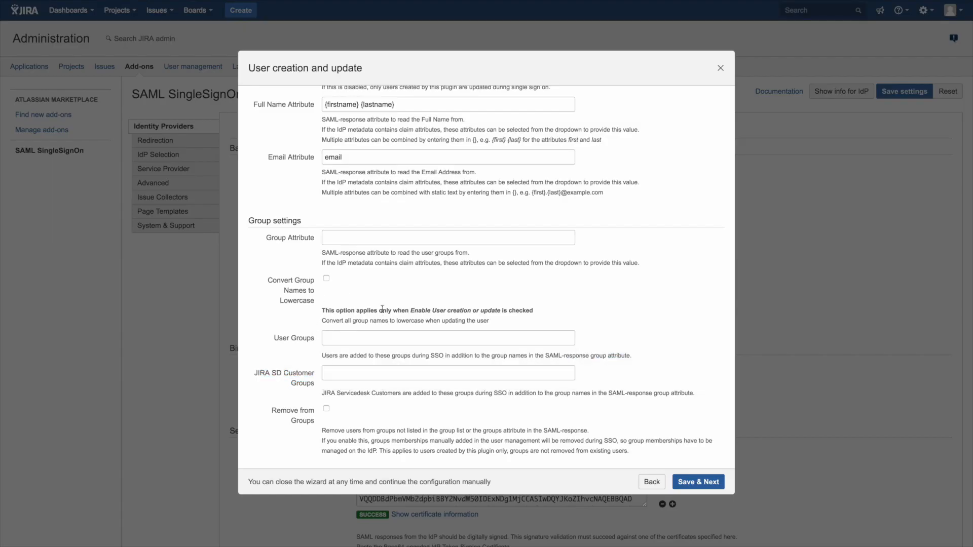
{"action": "left_click", "coordinate": [447, 338]}
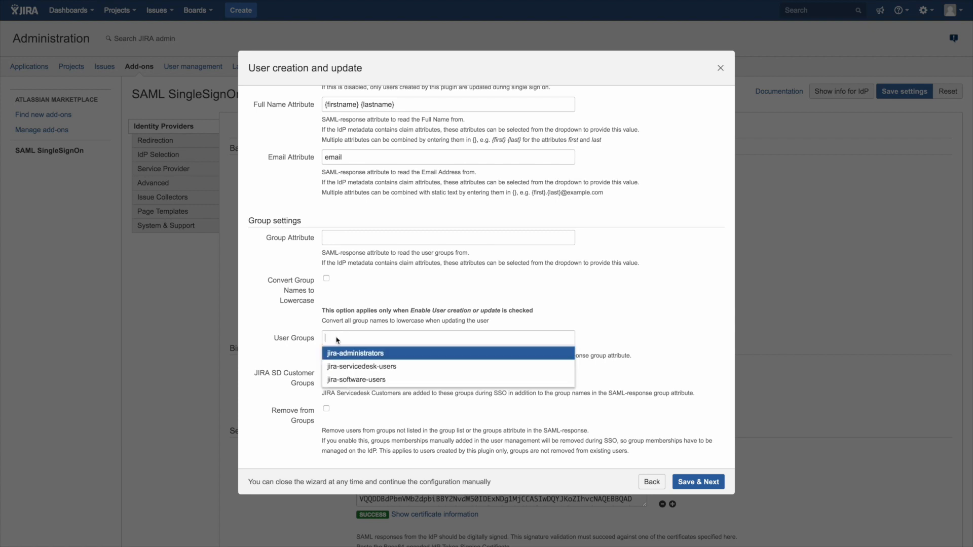
{"action": "mouse_move", "coordinate": [360, 366]}
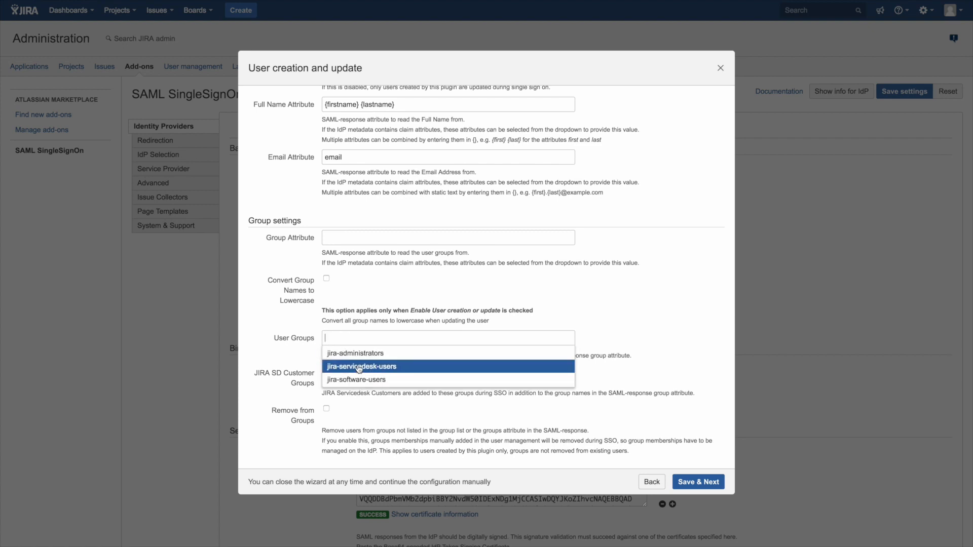
{"action": "left_click", "coordinate": [361, 365]}
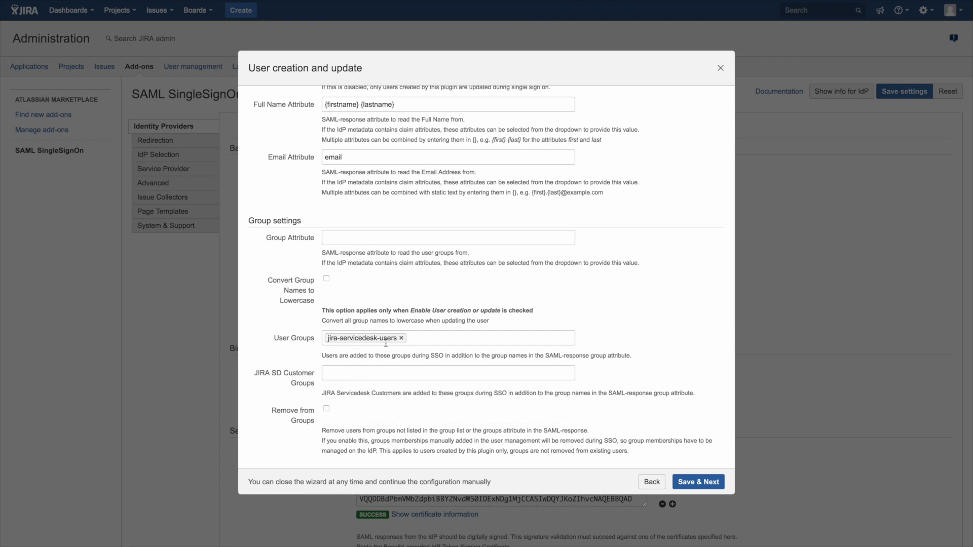
{"action": "mouse_move", "coordinate": [337, 417]}
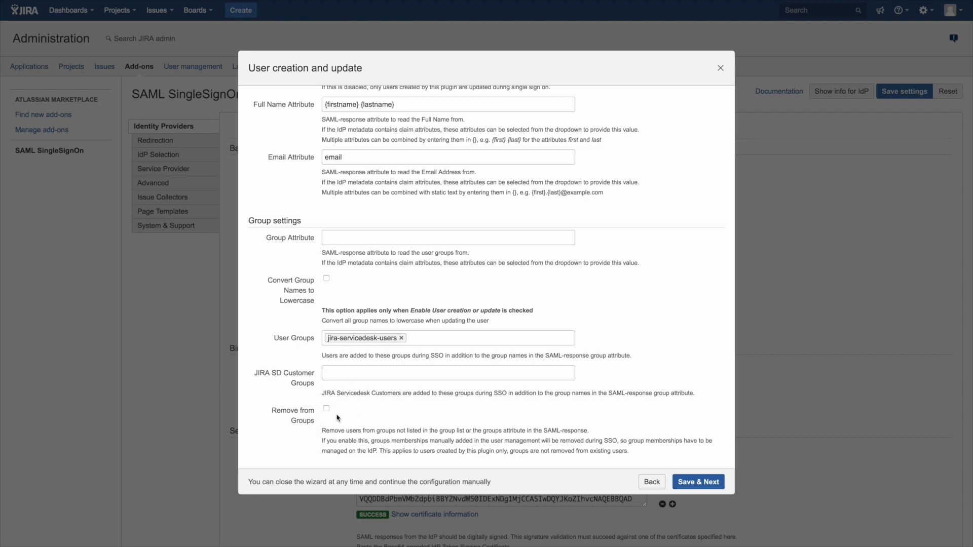
{"action": "left_click", "coordinate": [447, 373]}
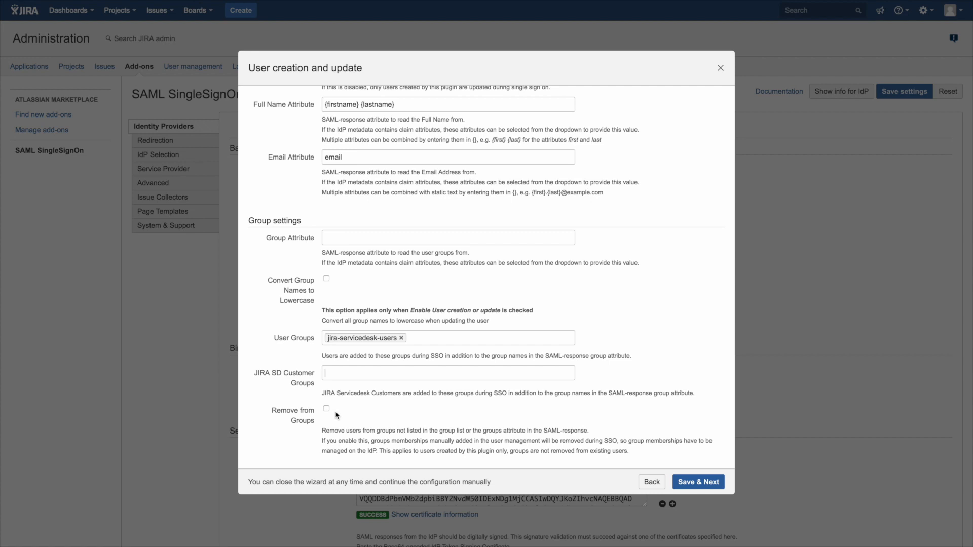
{"action": "mouse_move", "coordinate": [346, 392]}
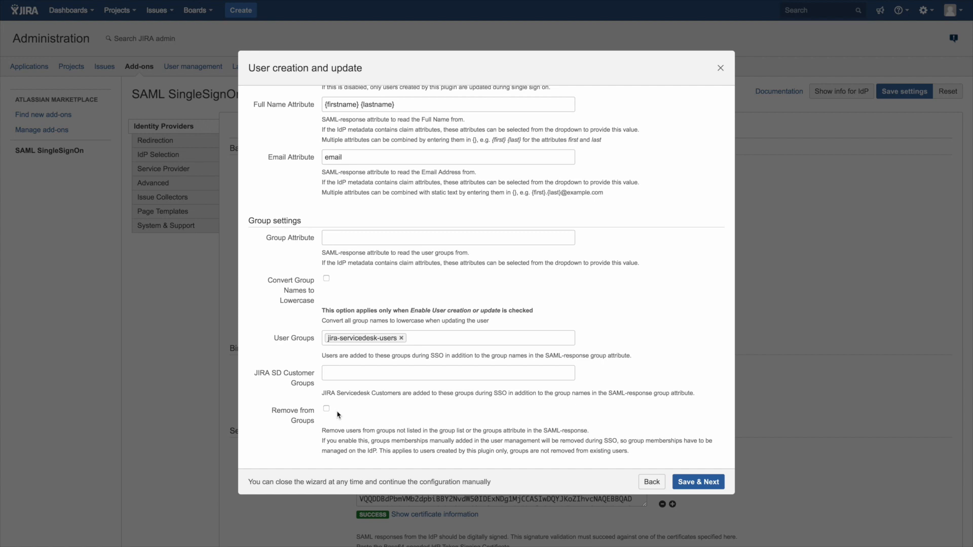
{"action": "left_click", "coordinate": [447, 373]}
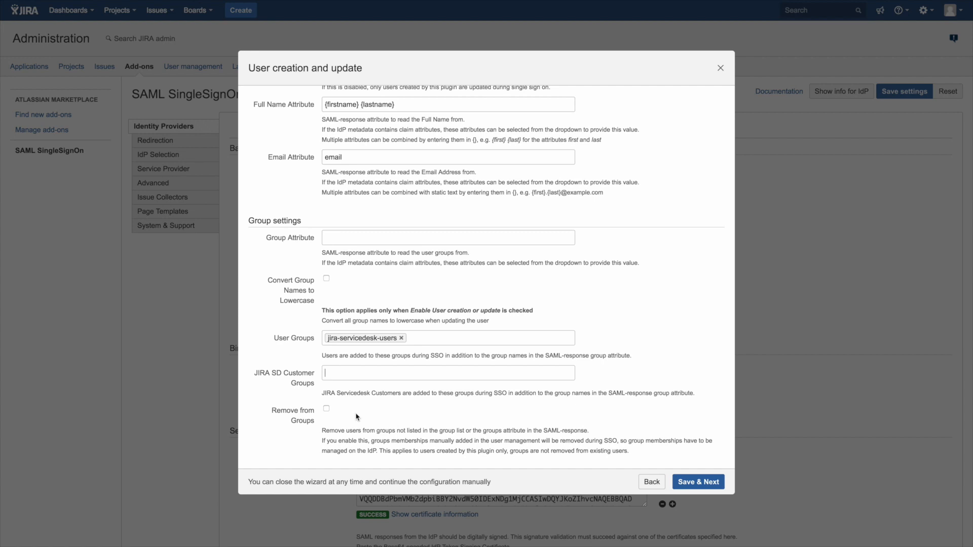
{"action": "mouse_move", "coordinate": [367, 414]}
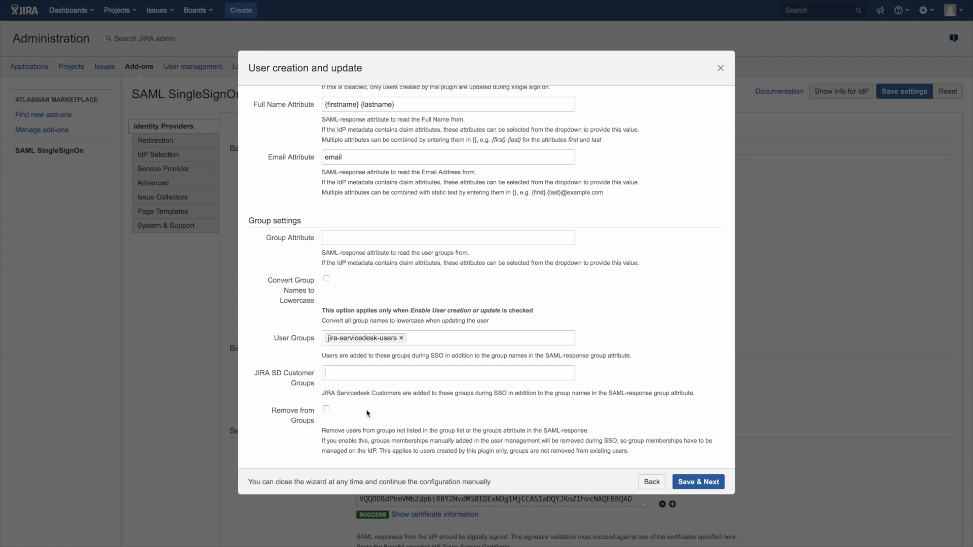
{"action": "mouse_move", "coordinate": [370, 414]}
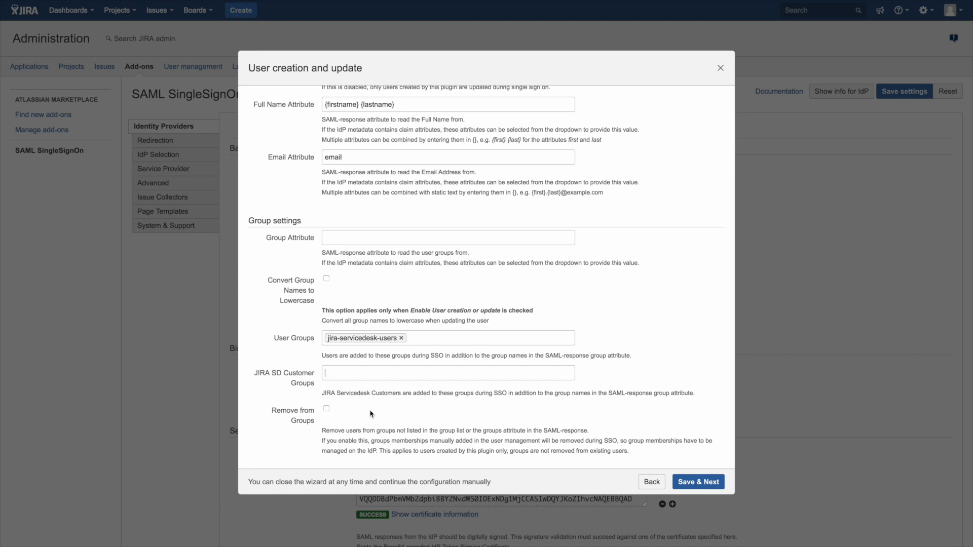
{"action": "left_click", "coordinate": [697, 481]}
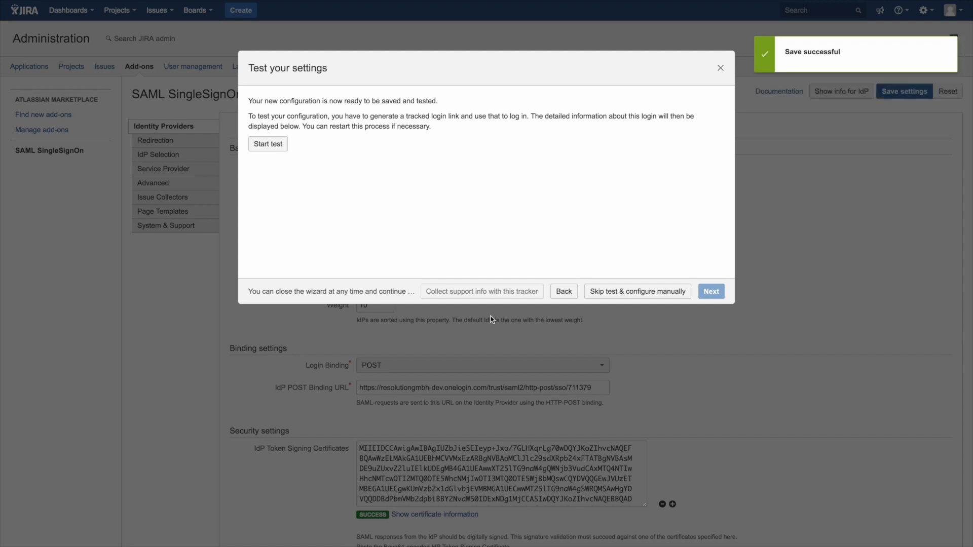
{"action": "mouse_move", "coordinate": [530, 204]}
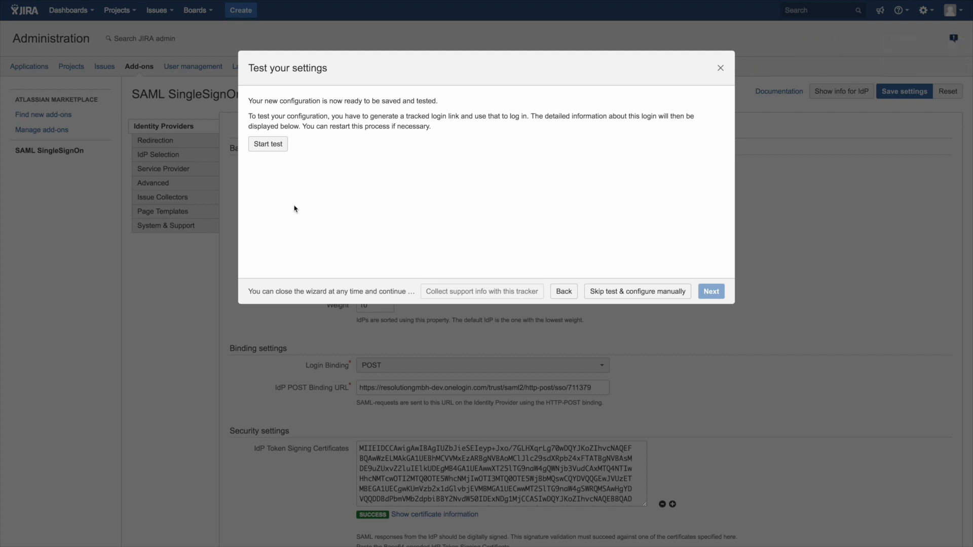
Step: Start the settings test to generate a tracked login link
{"action": "left_click", "coordinate": [268, 143]}
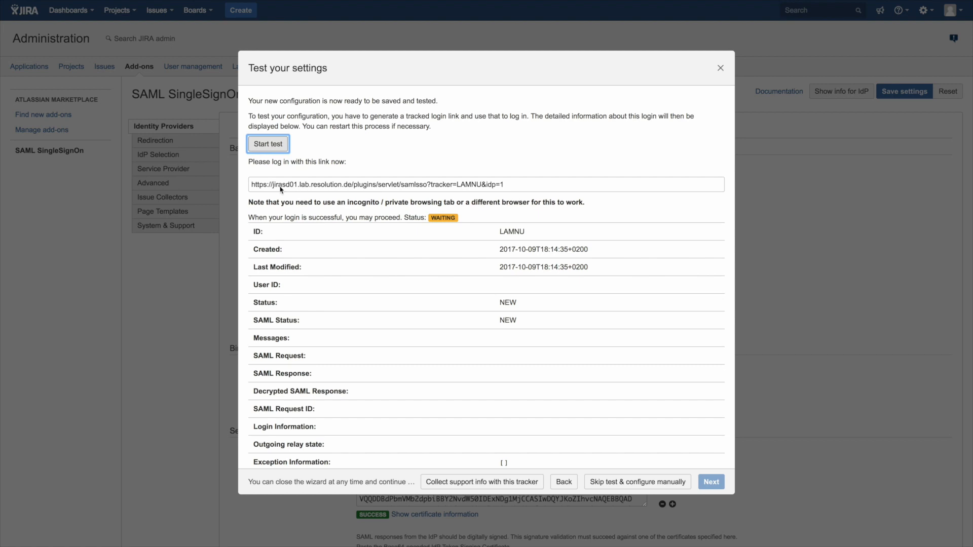
{"action": "mouse_move", "coordinate": [399, 242]}
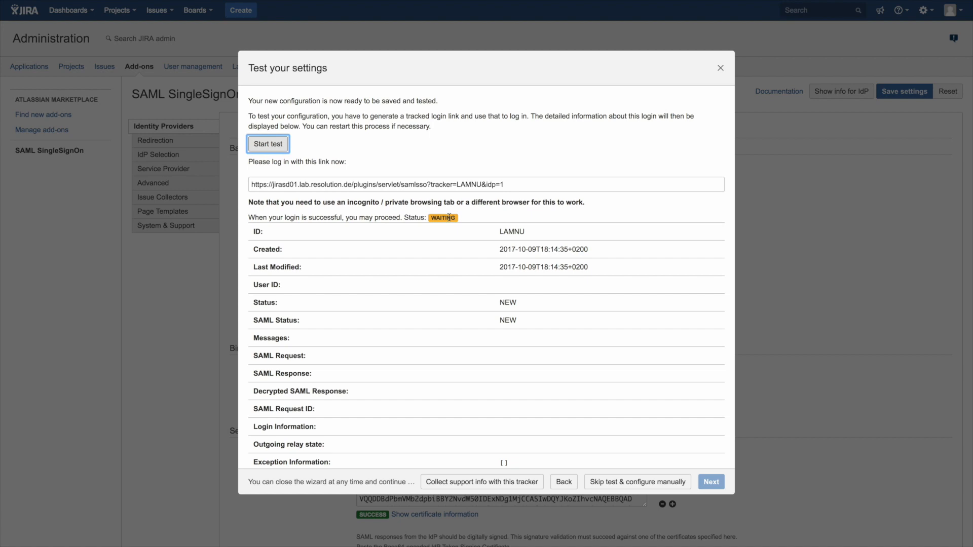
{"action": "mouse_move", "coordinate": [444, 215]}
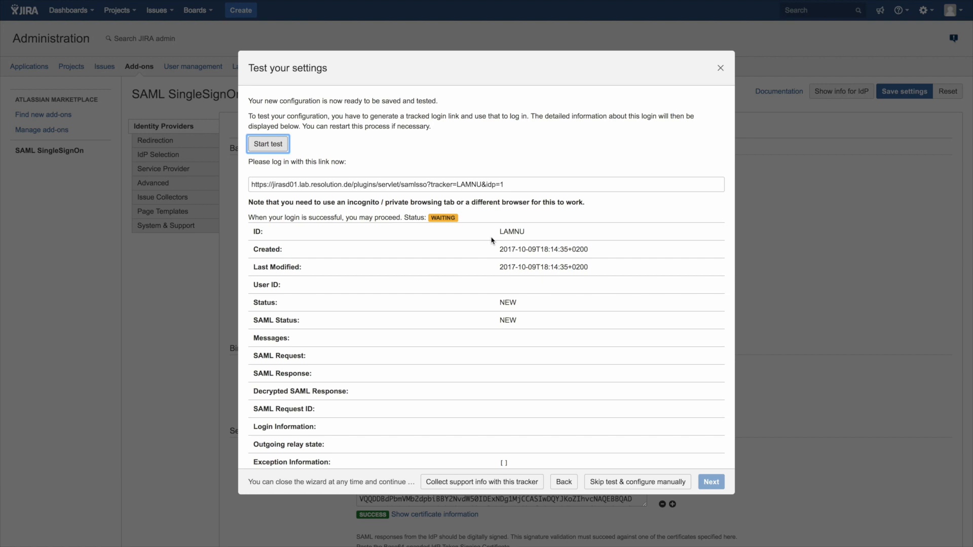
{"action": "mouse_move", "coordinate": [520, 229]}
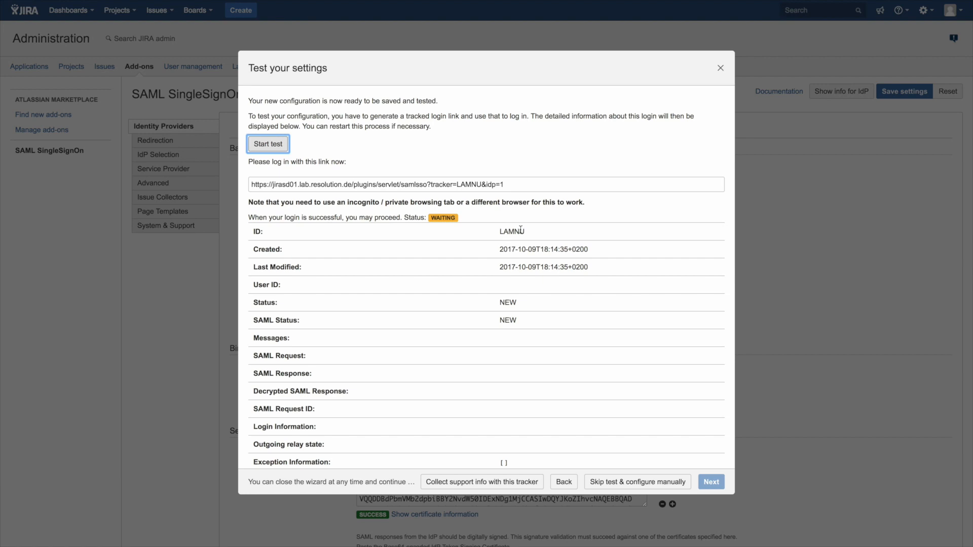
{"action": "mouse_move", "coordinate": [504, 230]}
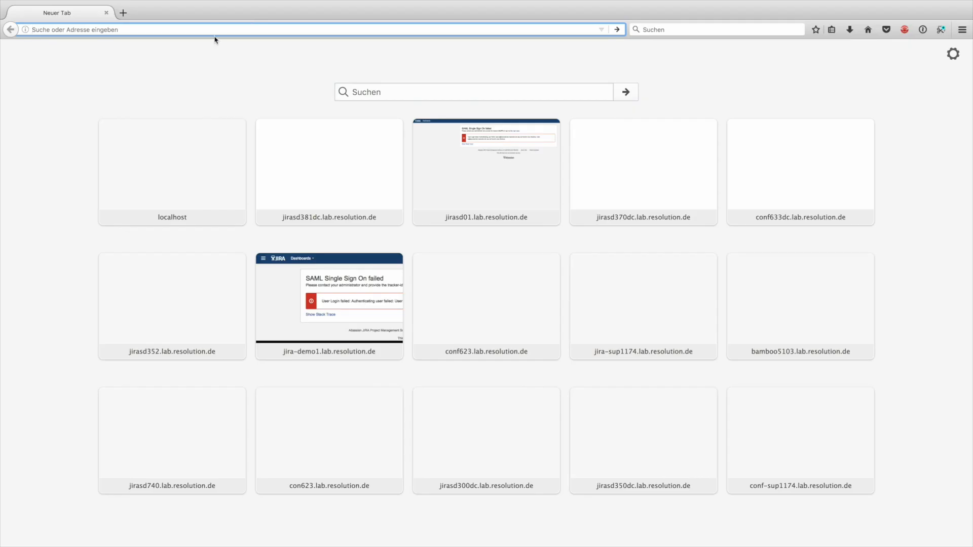
{"action": "right_click", "coordinate": [213, 30]}
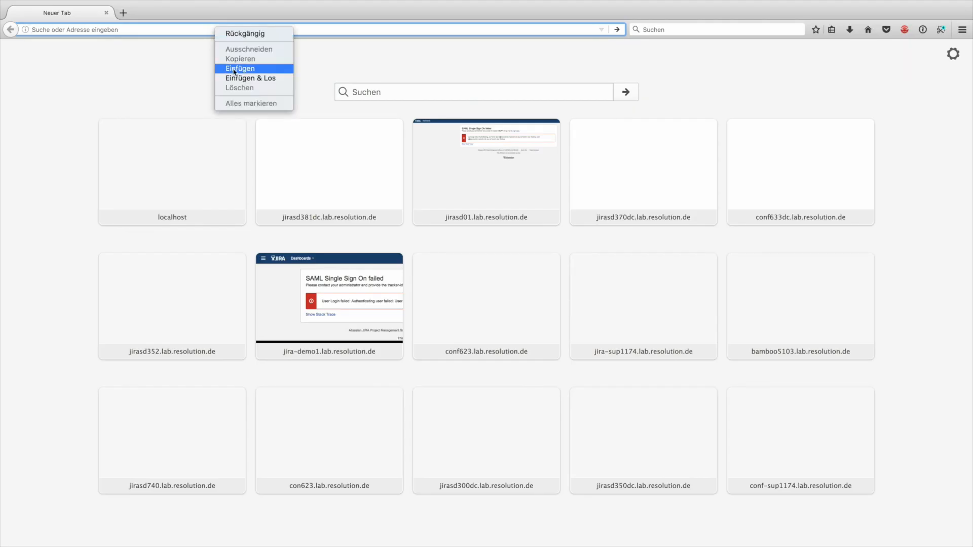
{"action": "left_click", "coordinate": [240, 69]}
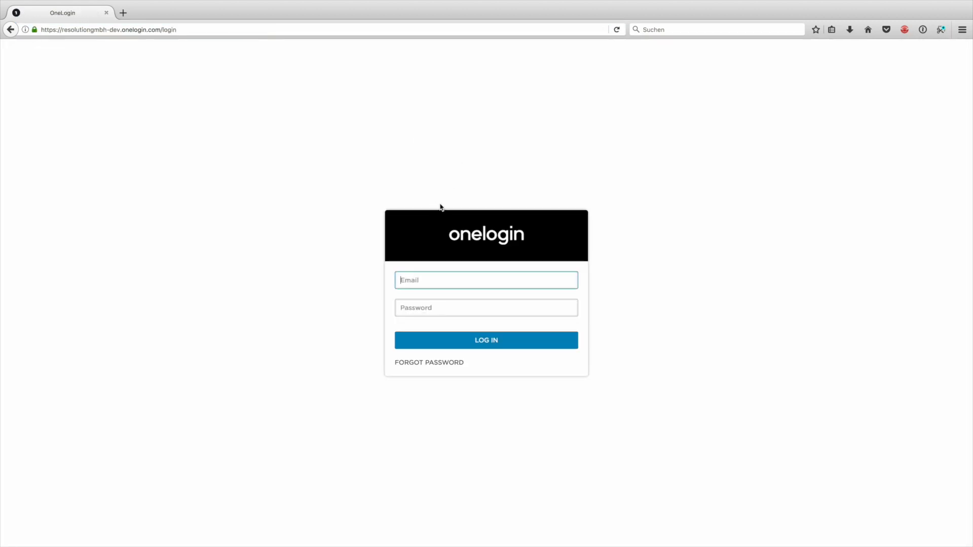
{"action": "mouse_move", "coordinate": [677, 105]}
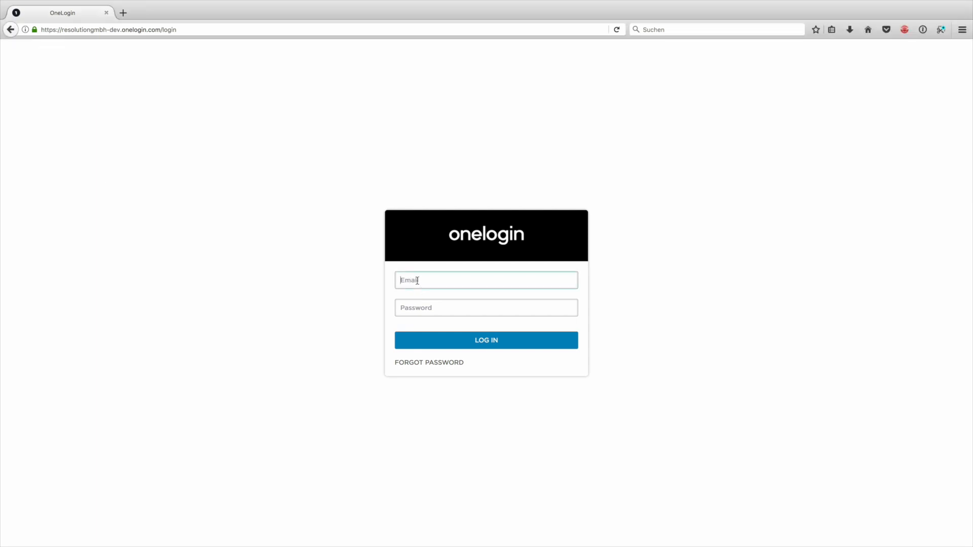
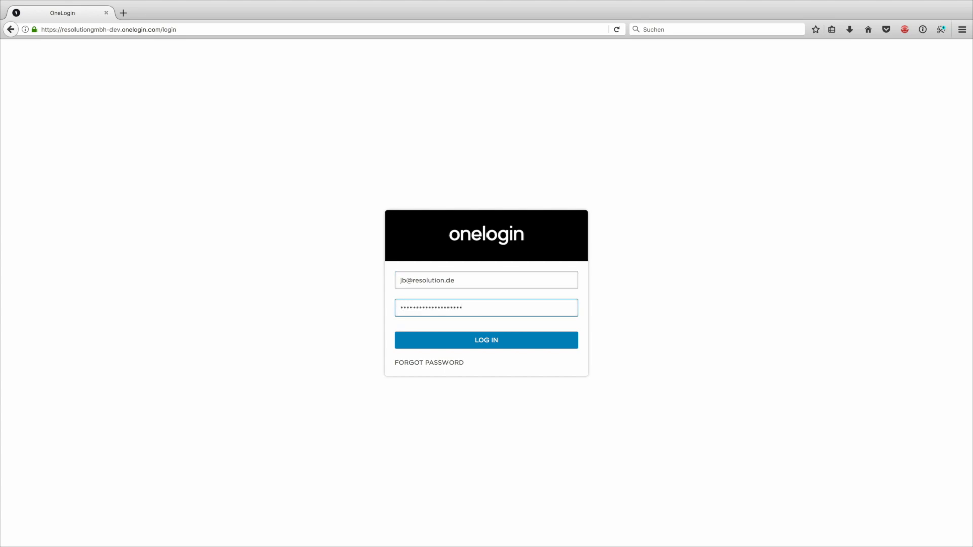
{"action": "left_click", "coordinate": [486, 340]}
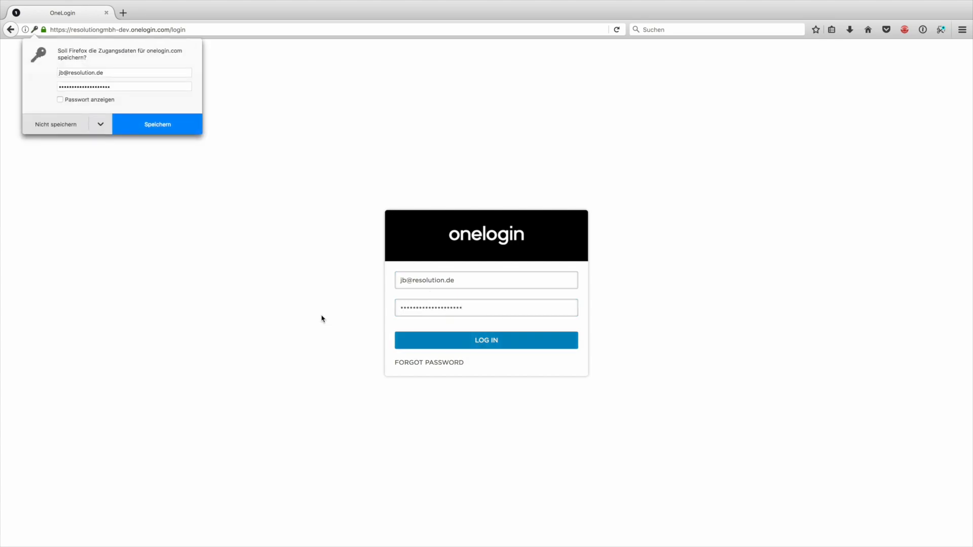
{"action": "left_click", "coordinate": [486, 340]}
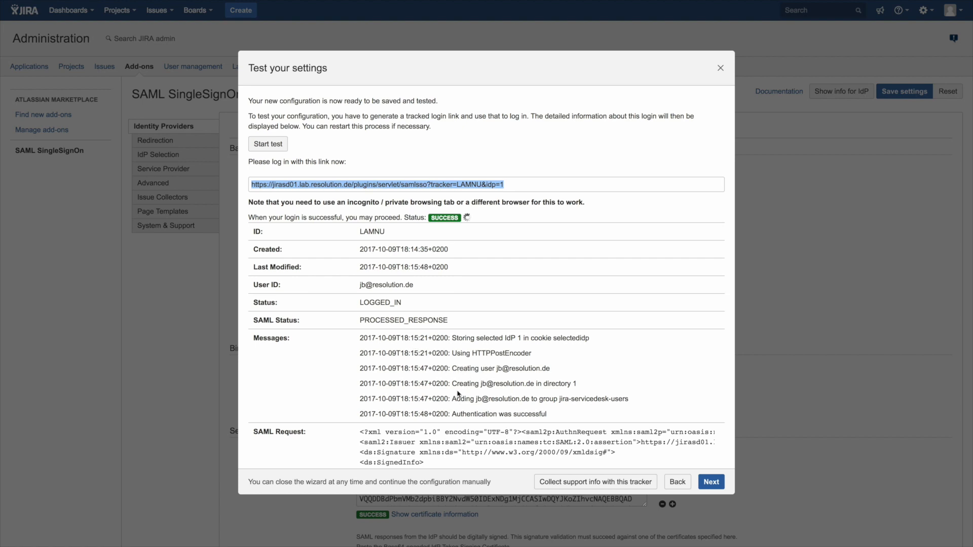
Step: Review the SUCCESS status, SAML request, response and login attributes, then continue to redirection
{"action": "double_click", "coordinate": [506, 383]}
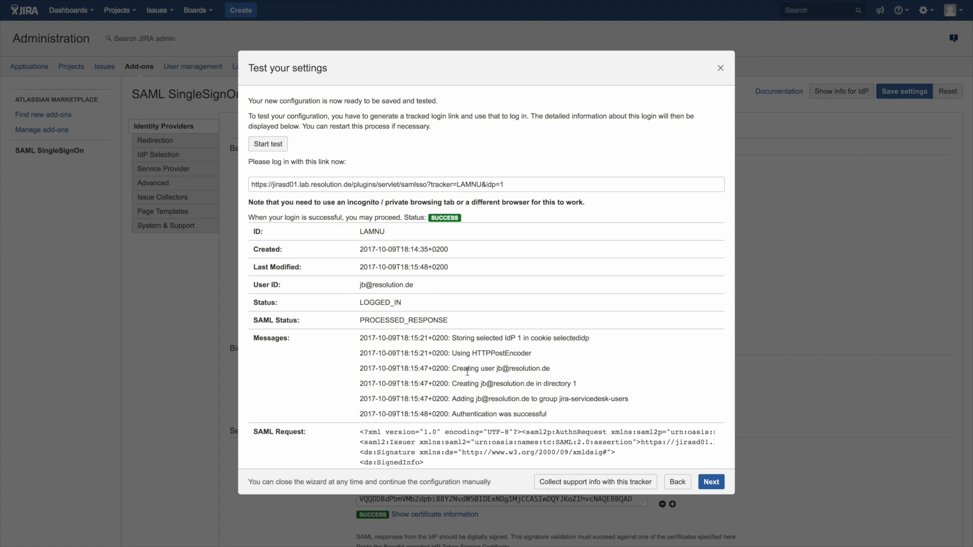
{"action": "scroll", "scroll_direction": "down", "scroll_amount": 3}
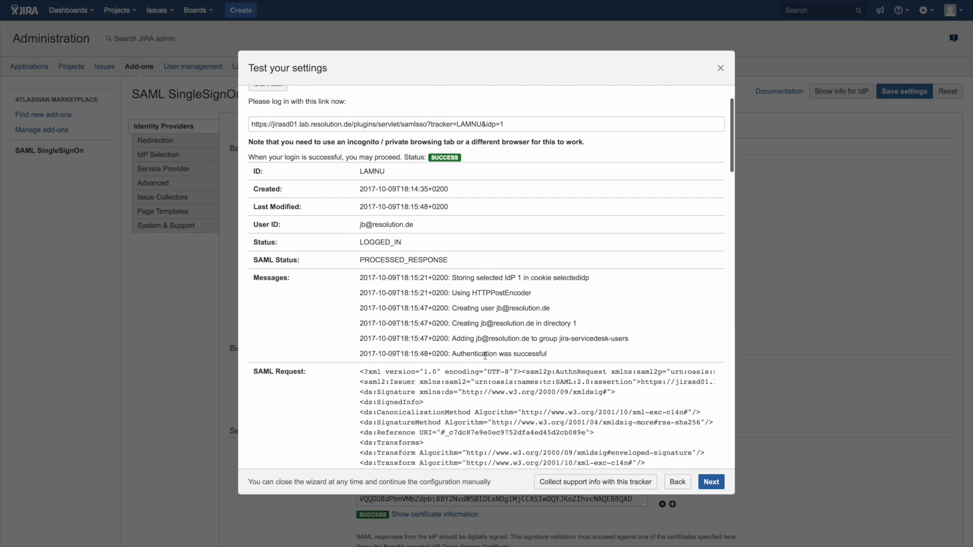
{"action": "mouse_move", "coordinate": [596, 339]}
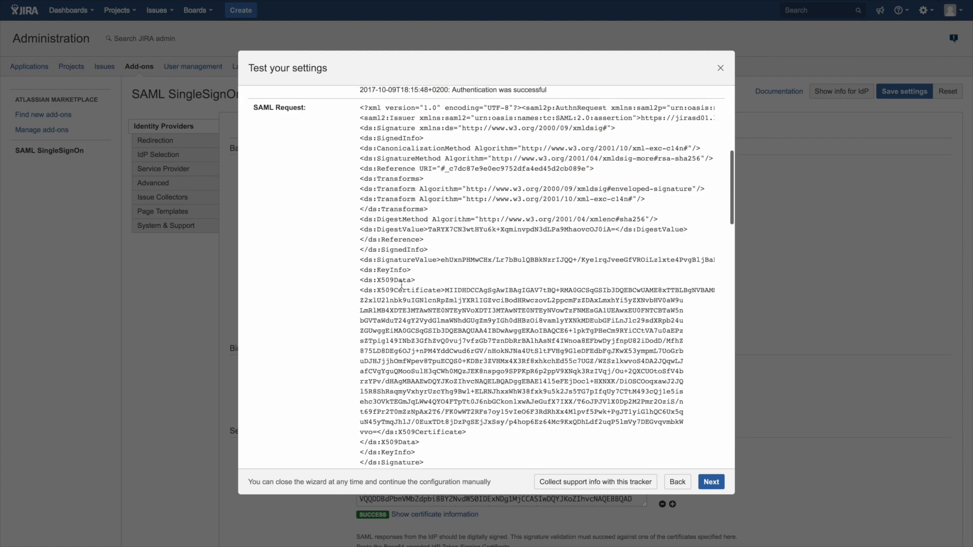
{"action": "scroll", "scroll_direction": "down", "scroll_amount": 3}
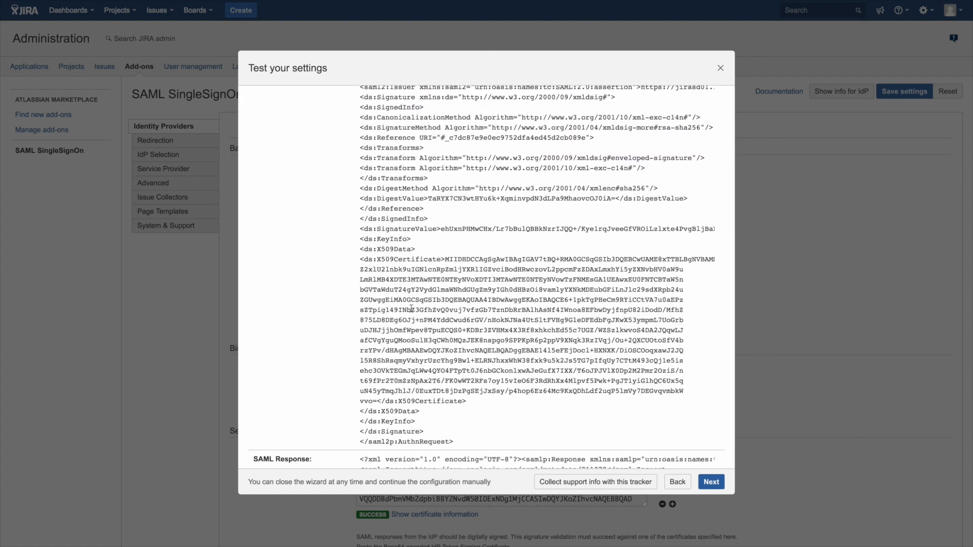
{"action": "scroll", "scroll_direction": "down", "scroll_amount": 3}
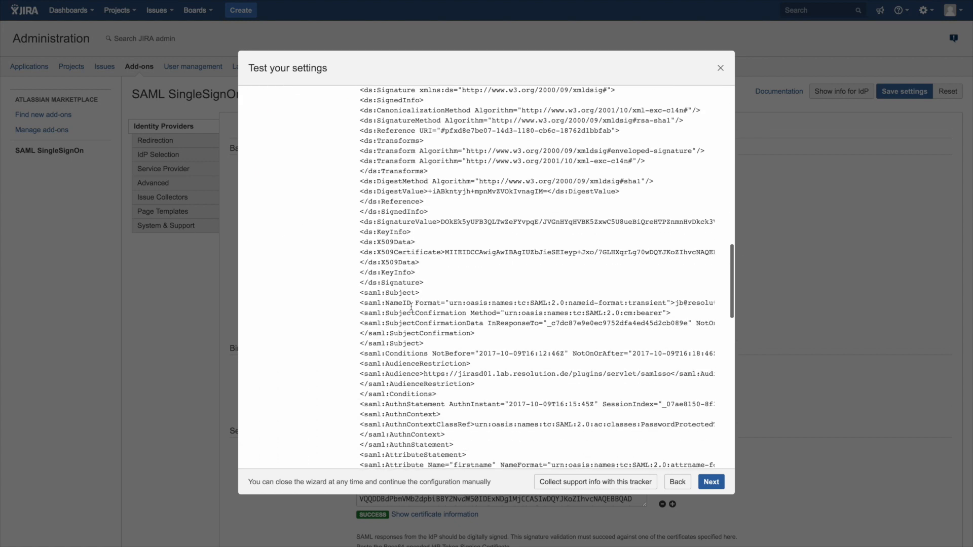
{"action": "scroll", "scroll_direction": "down", "scroll_amount": 3}
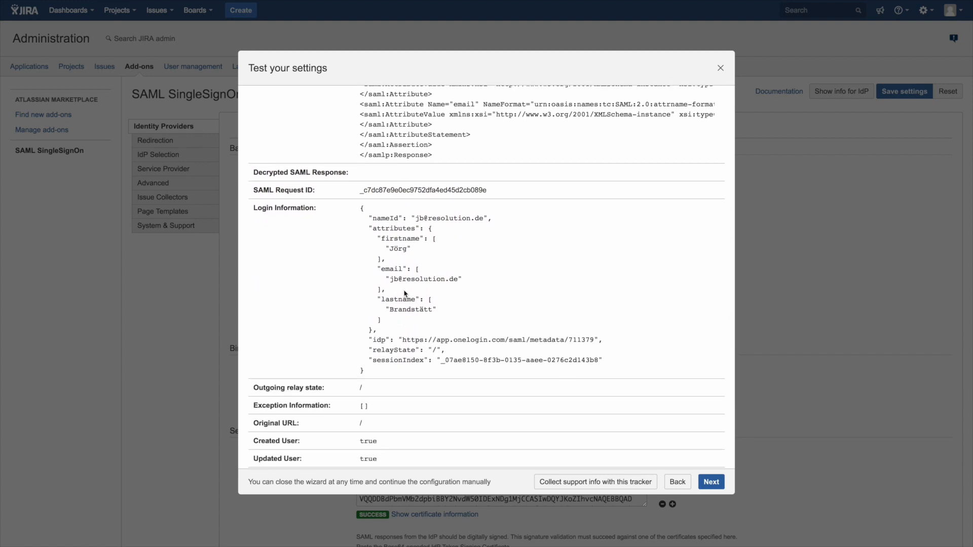
{"action": "double_click", "coordinate": [400, 238]}
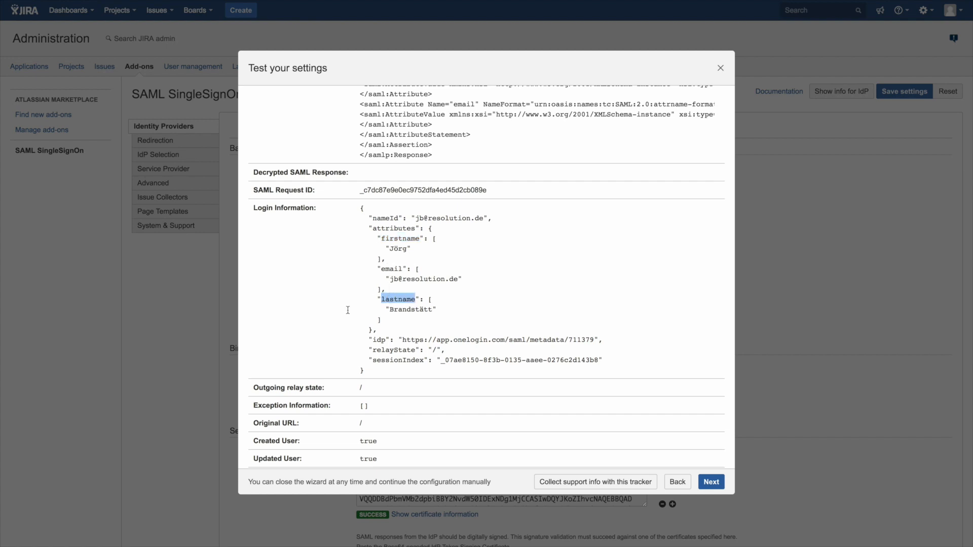
{"action": "mouse_move", "coordinate": [401, 336]}
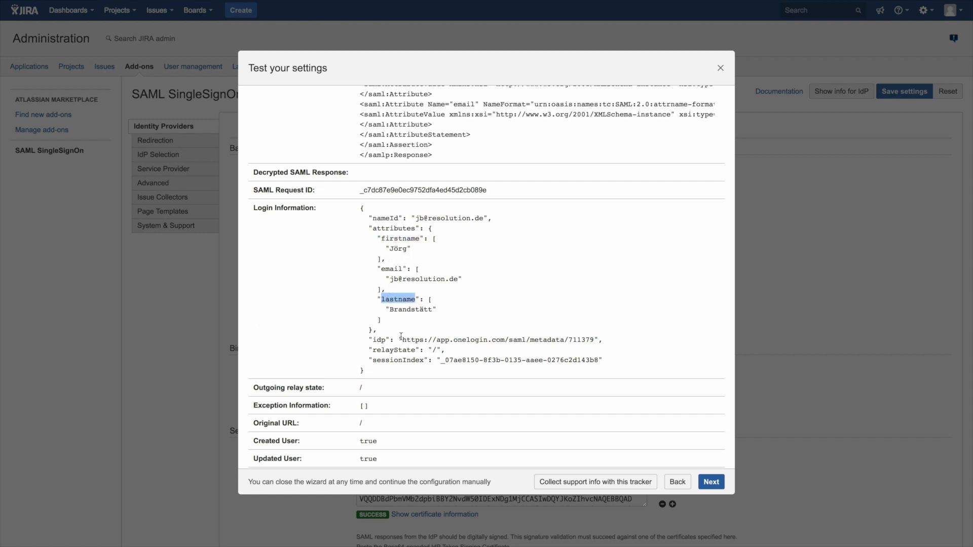
{"action": "scroll", "scroll_direction": "down", "scroll_amount": 3}
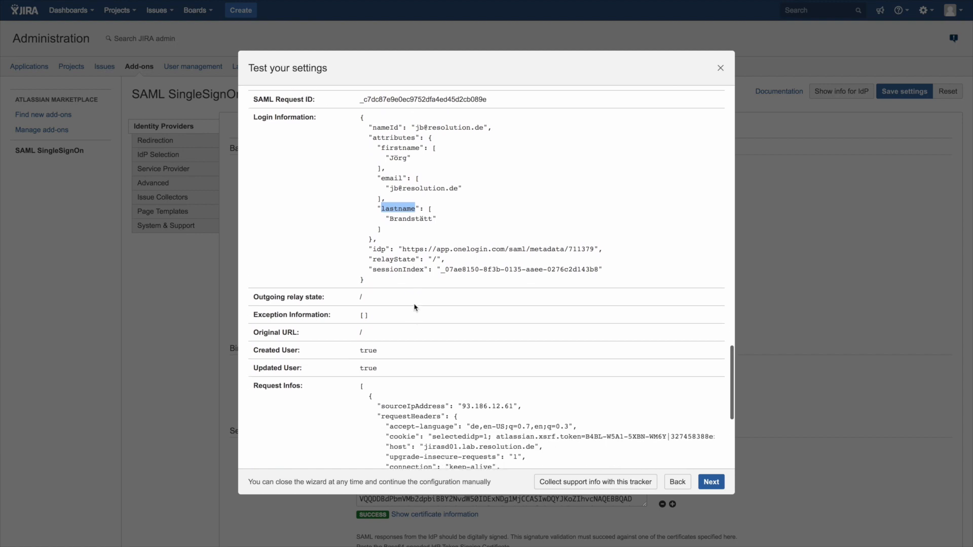
{"action": "scroll", "scroll_direction": "down", "scroll_amount": 3}
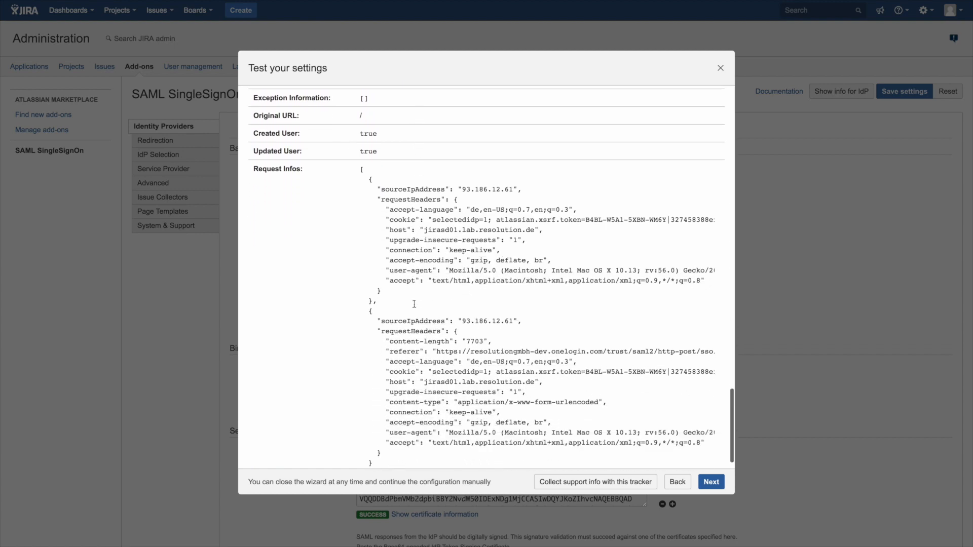
{"action": "left_click", "coordinate": [710, 482]}
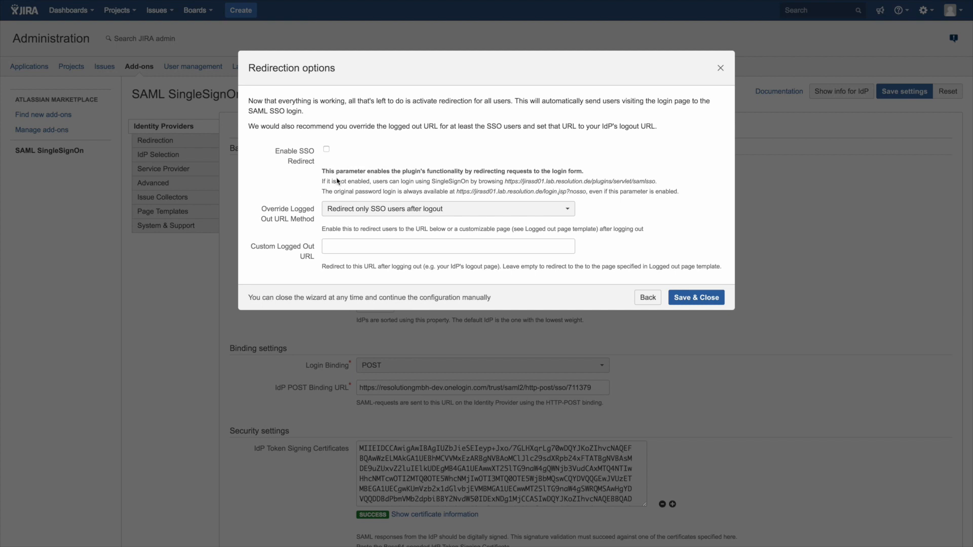
{"action": "mouse_move", "coordinate": [334, 115]}
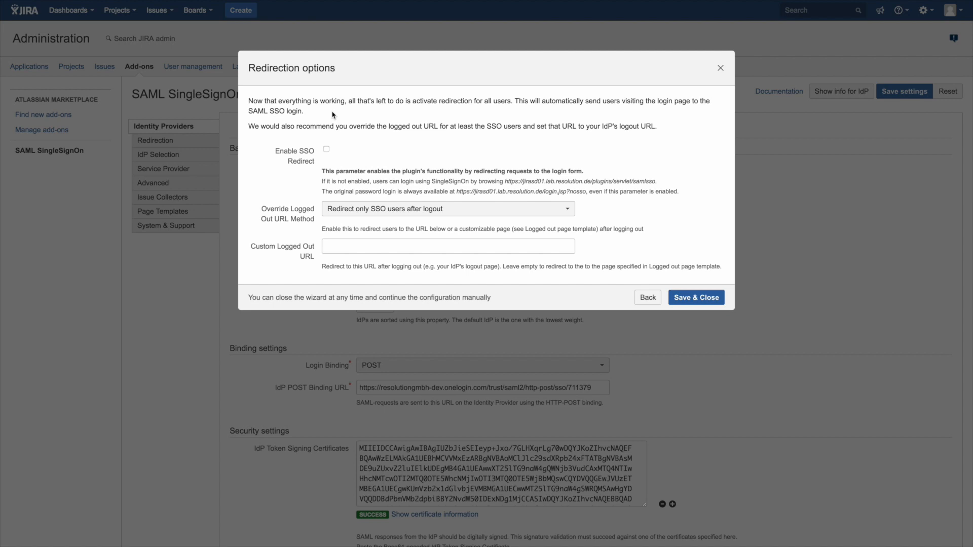
Step: Enable SSO Redirect and set the logout method to 'Redirect only SSO users after logout'
{"action": "left_click", "coordinate": [325, 149]}
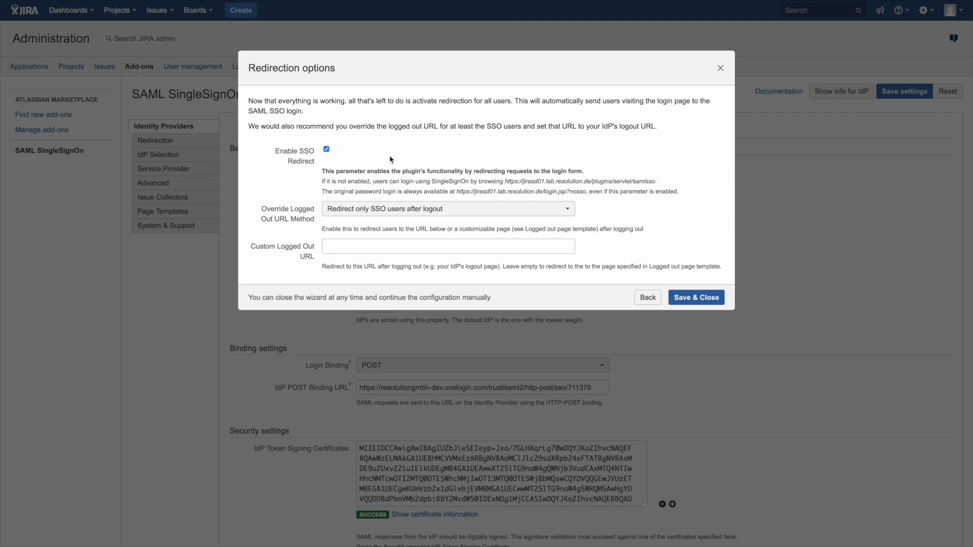
{"action": "mouse_move", "coordinate": [366, 221]}
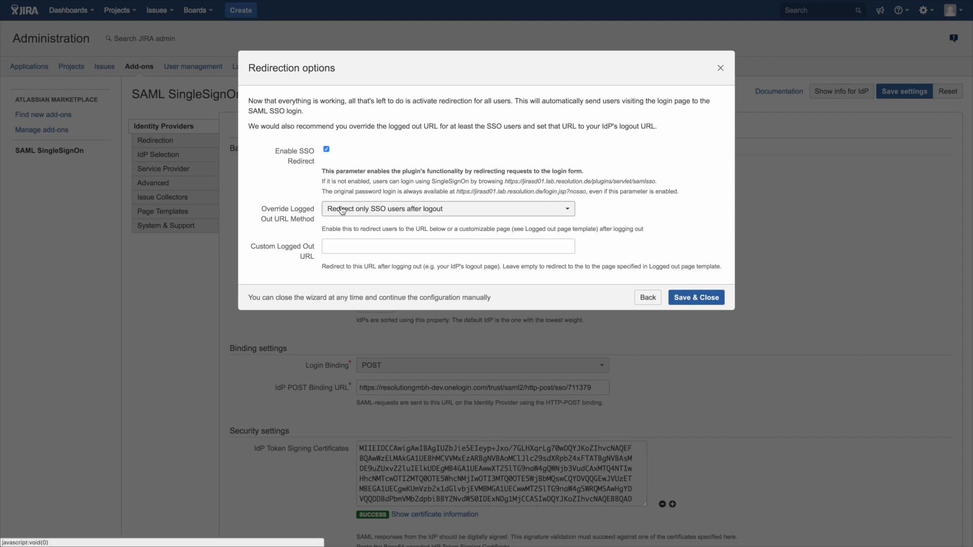
{"action": "left_click", "coordinate": [447, 209]}
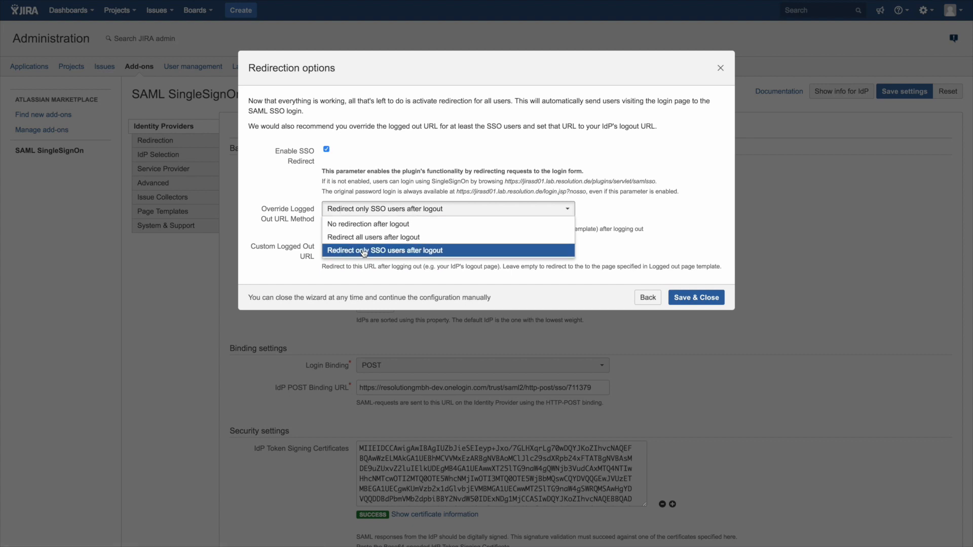
{"action": "left_click", "coordinate": [384, 250]}
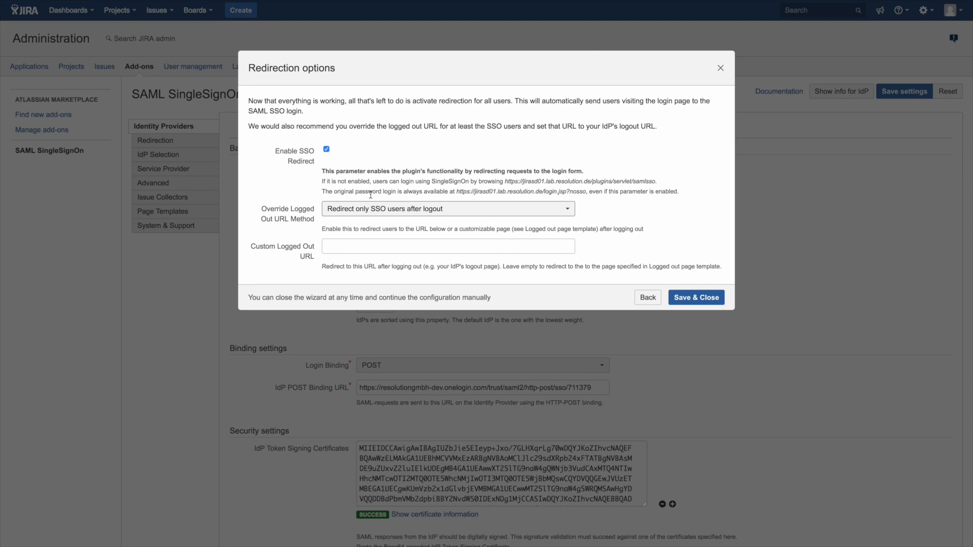
Step: Save the redirection options and close the SAML SingleSignOn wizard
{"action": "left_click", "coordinate": [696, 297]}
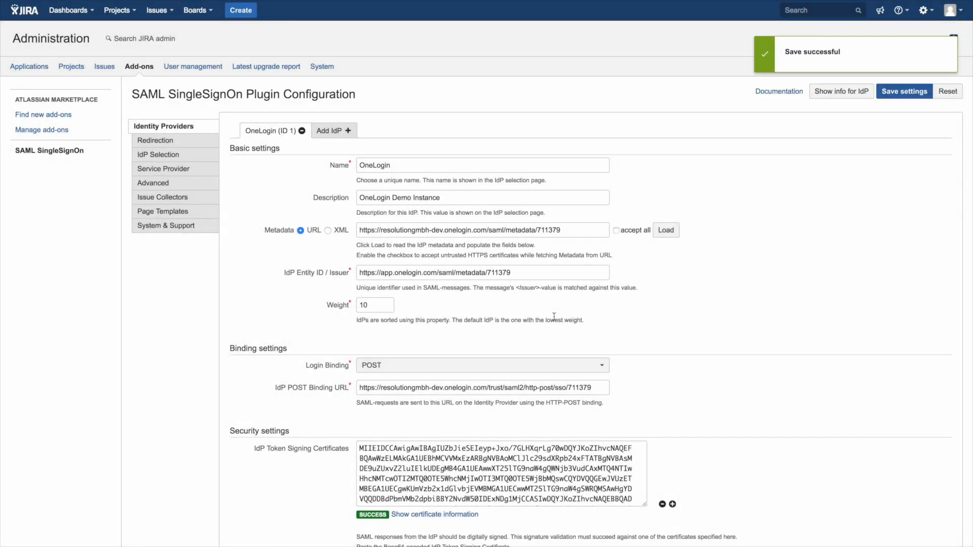
{"action": "mouse_move", "coordinate": [548, 318]}
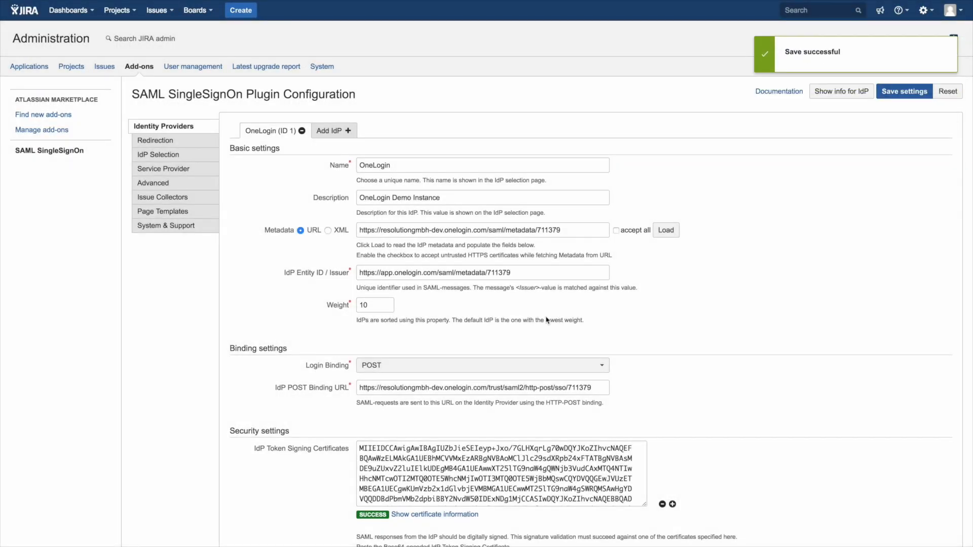